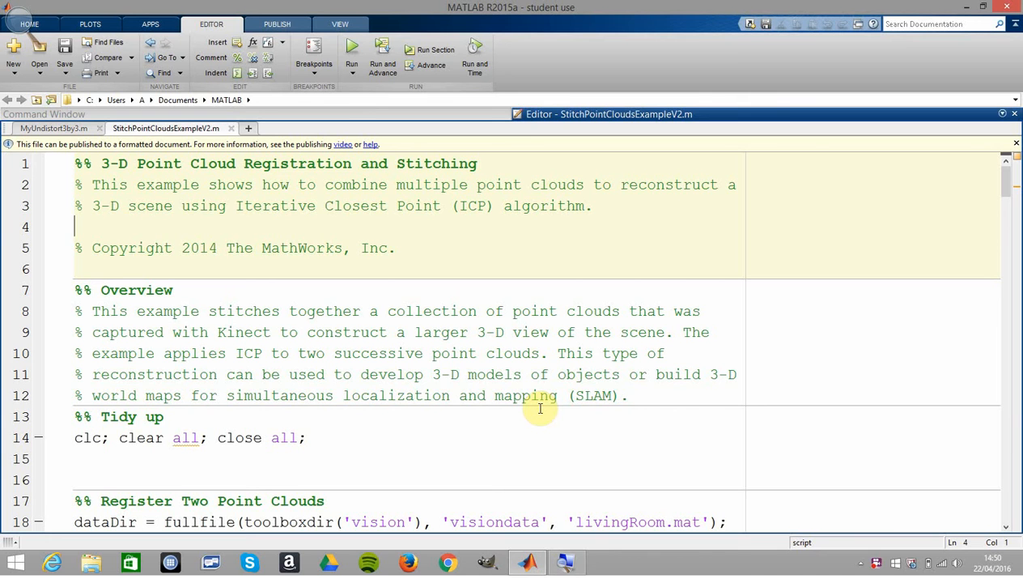
mouse_move(419, 367)
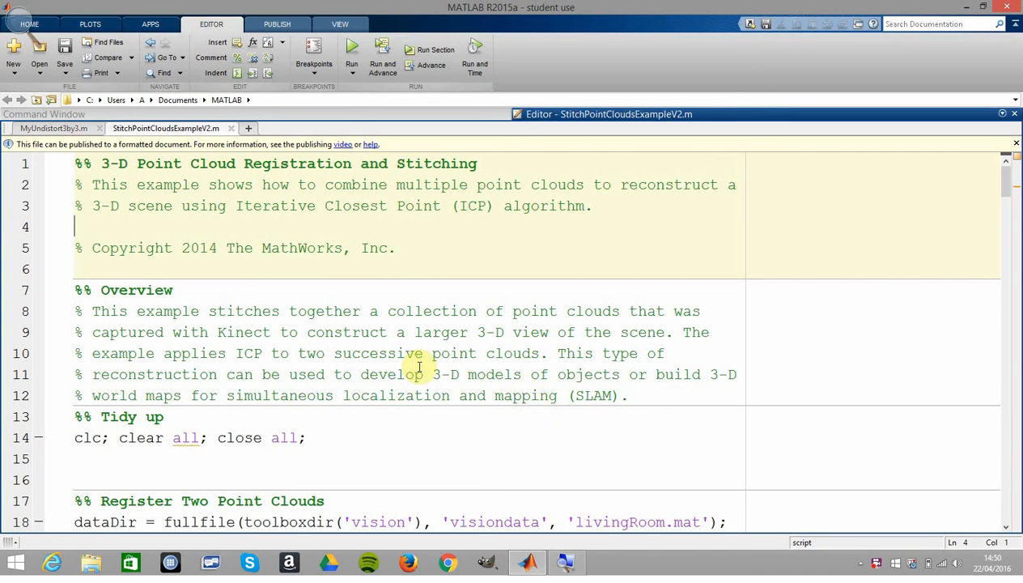
mouse_move(304, 362)
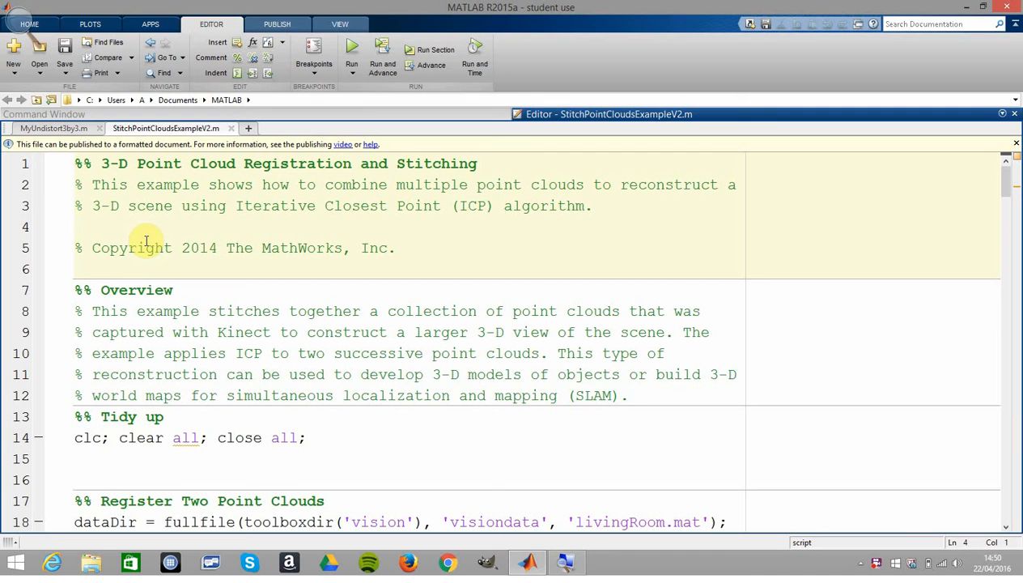
Step through the overview, tidy-up and loading cells to the Register Two Point Clouds cell calling load(dataDir)
click(74, 247)
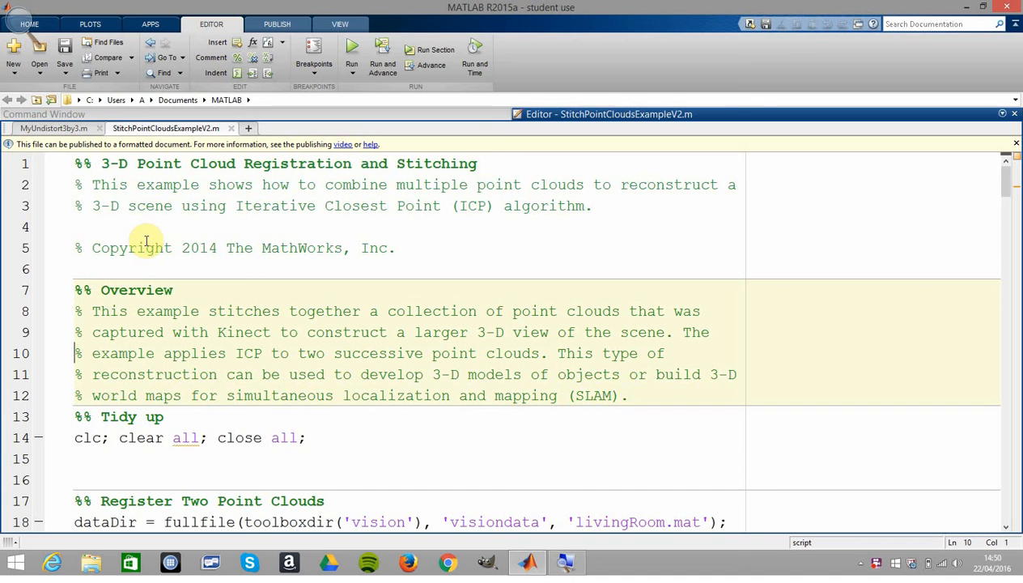
click(81, 352)
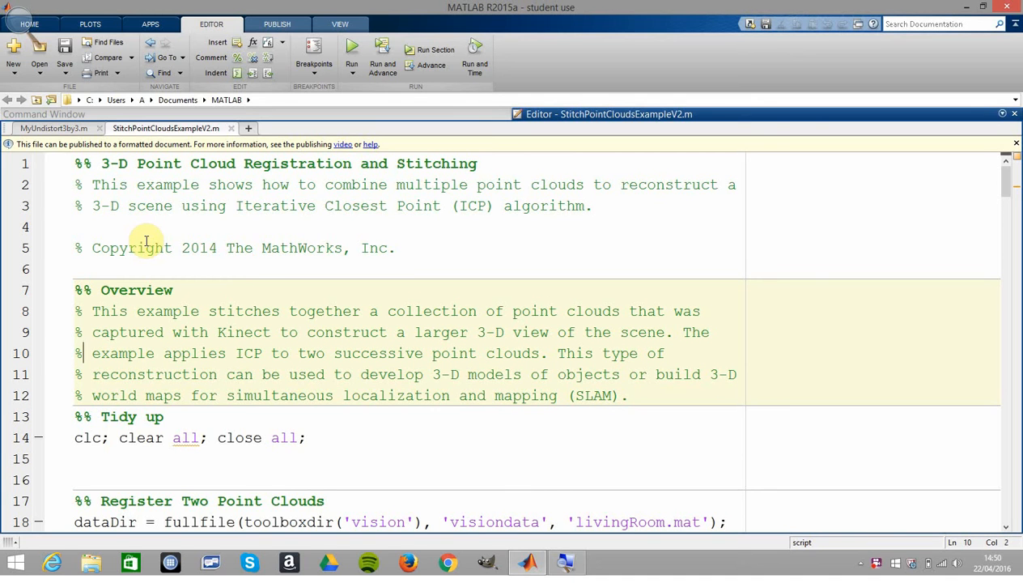
click(195, 353)
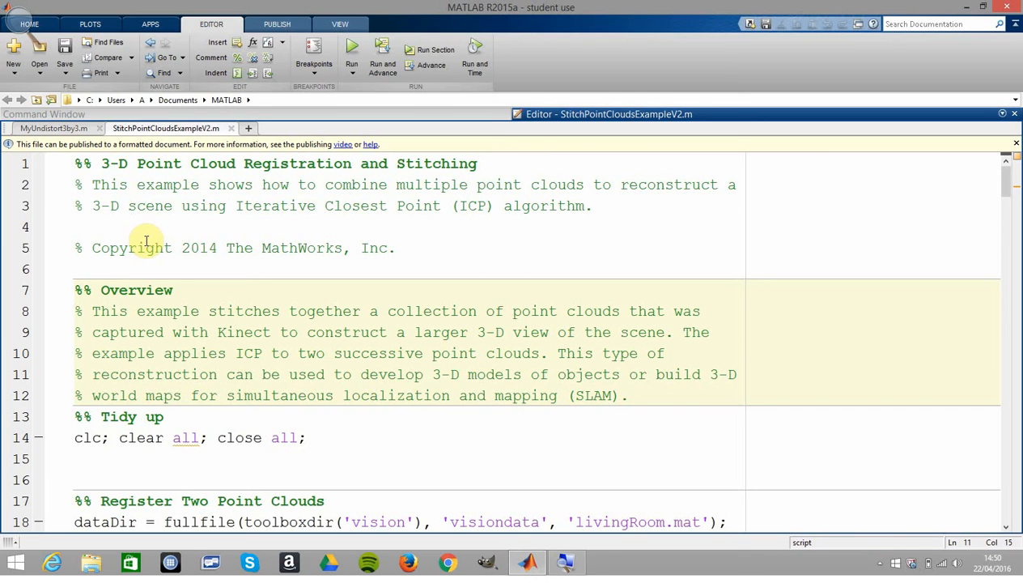
click(198, 374)
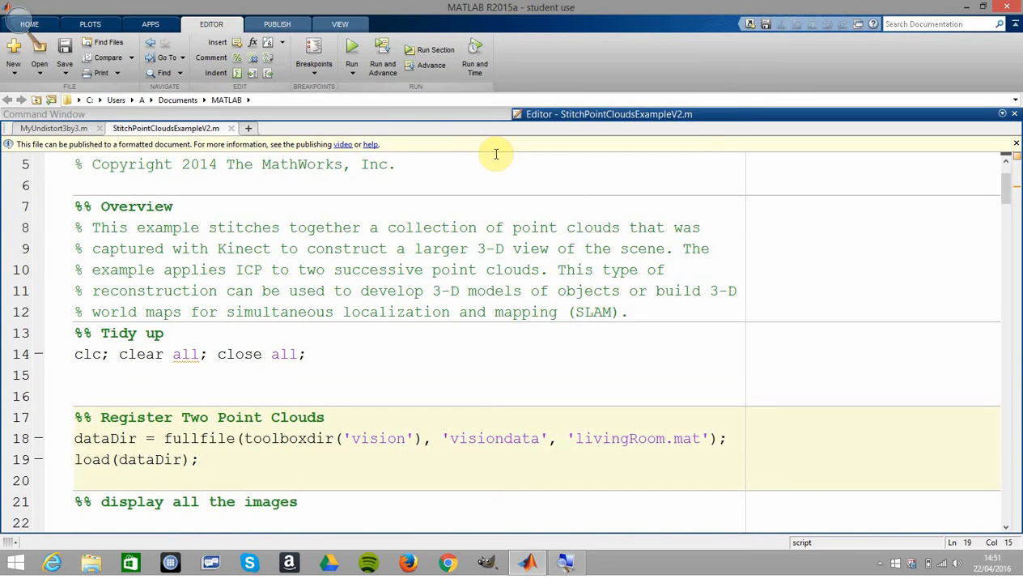
mouse_move(360, 267)
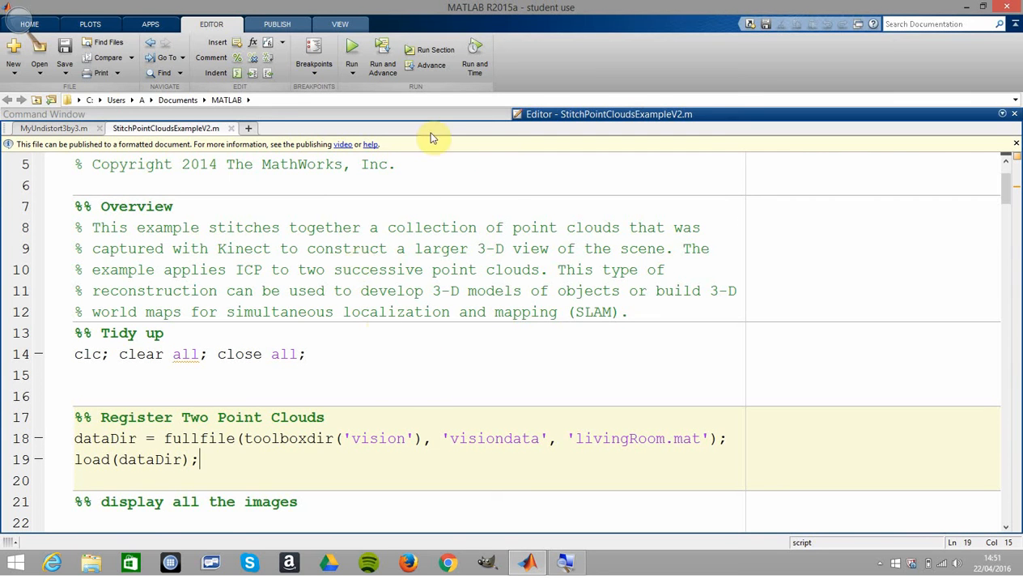
Run whos in the Command Window to confirm dataDir and livingRoomData are in the workspace
click(435, 50)
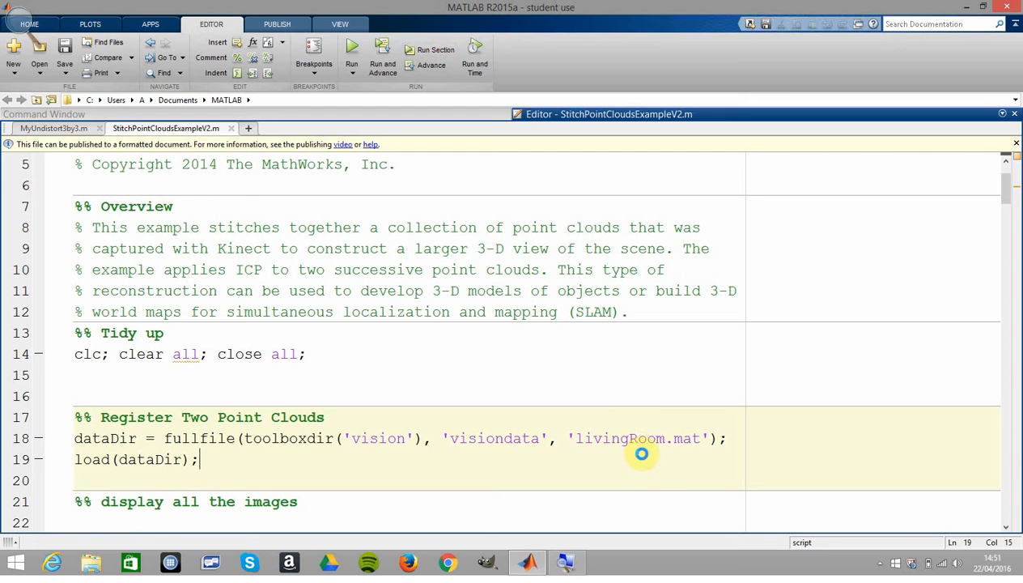
mouse_move(921, 353)
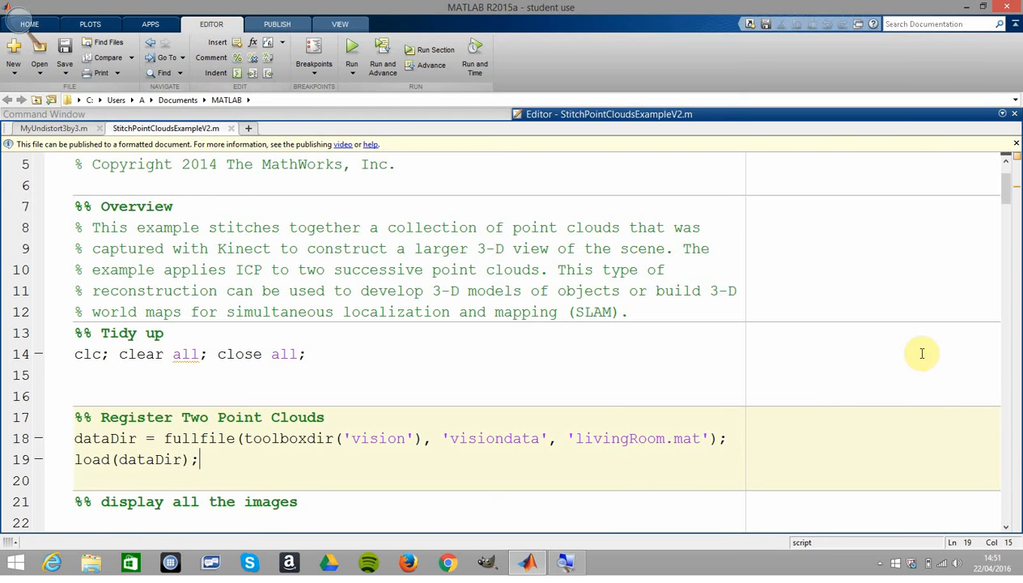
mouse_move(1006, 200)
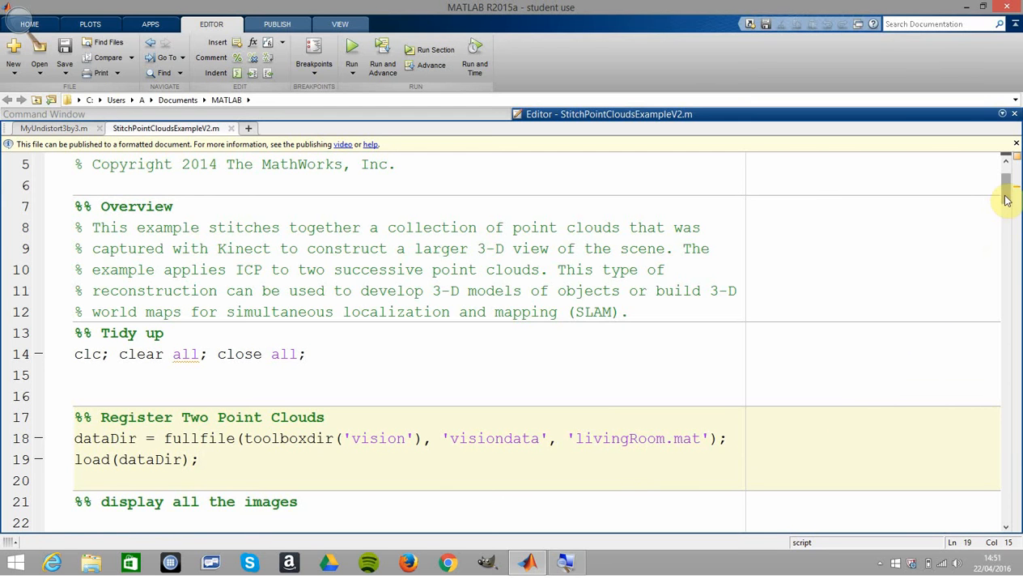
scroll(down, 3)
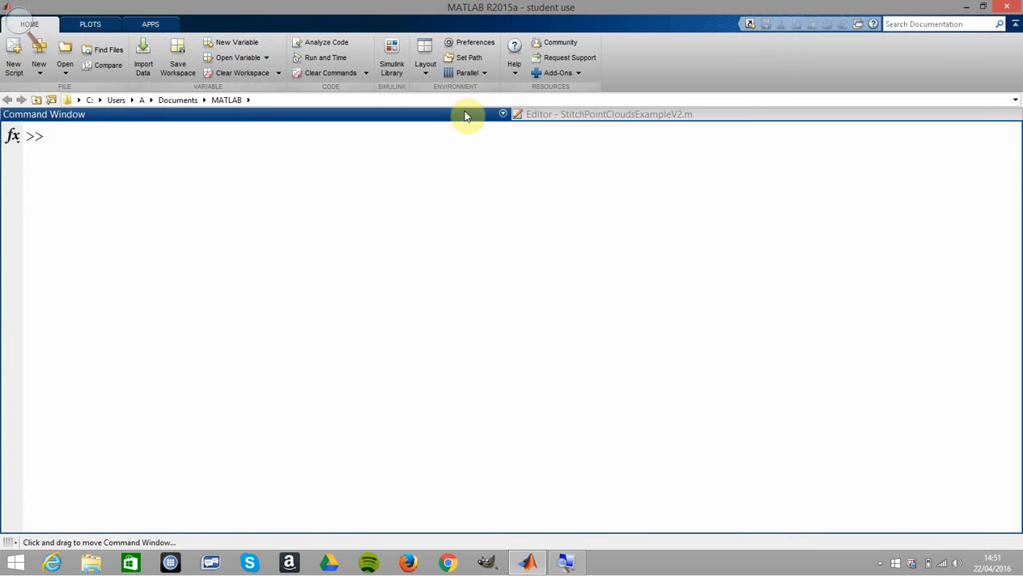
text(whos)
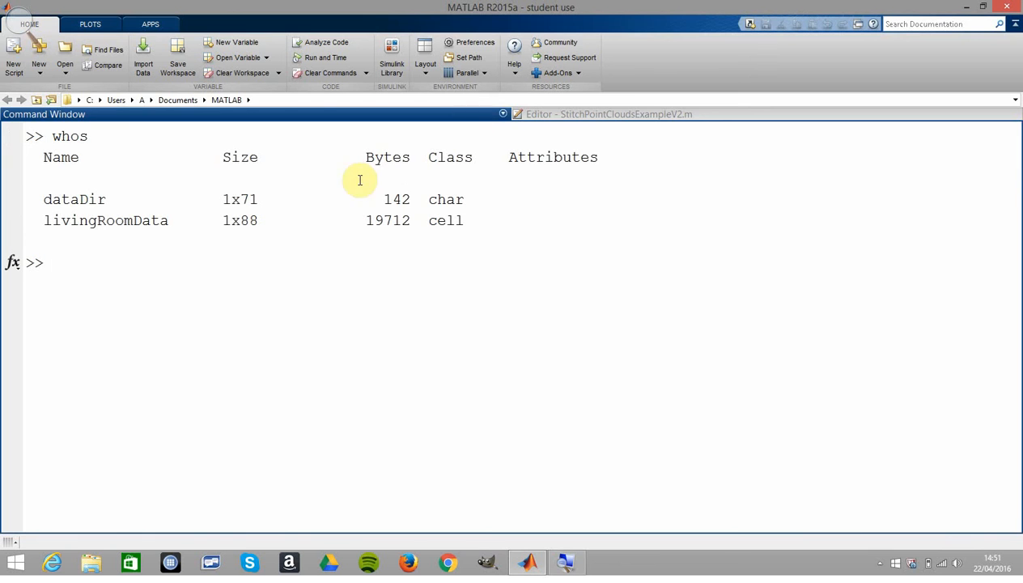
mouse_move(527, 148)
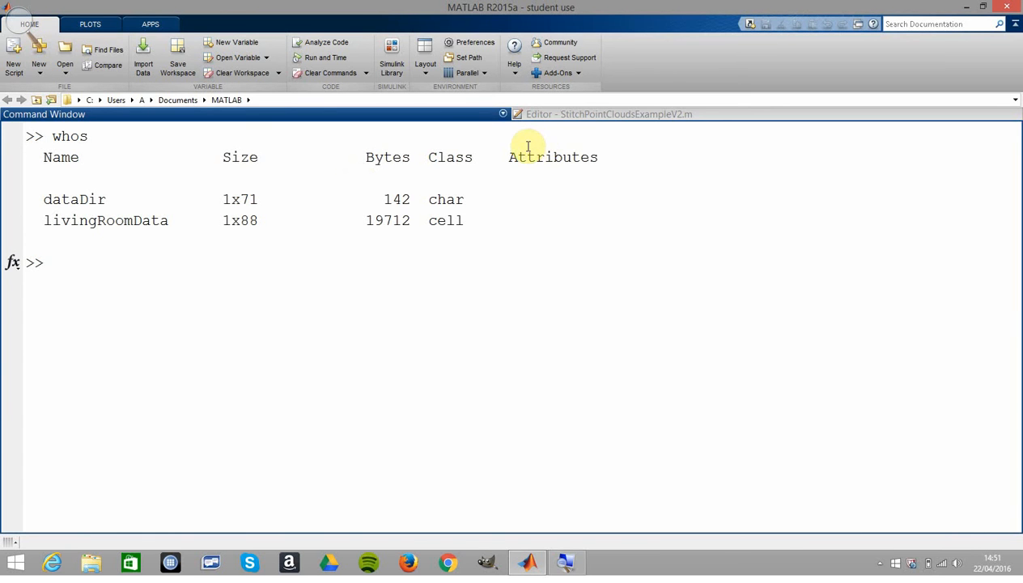
click(607, 113)
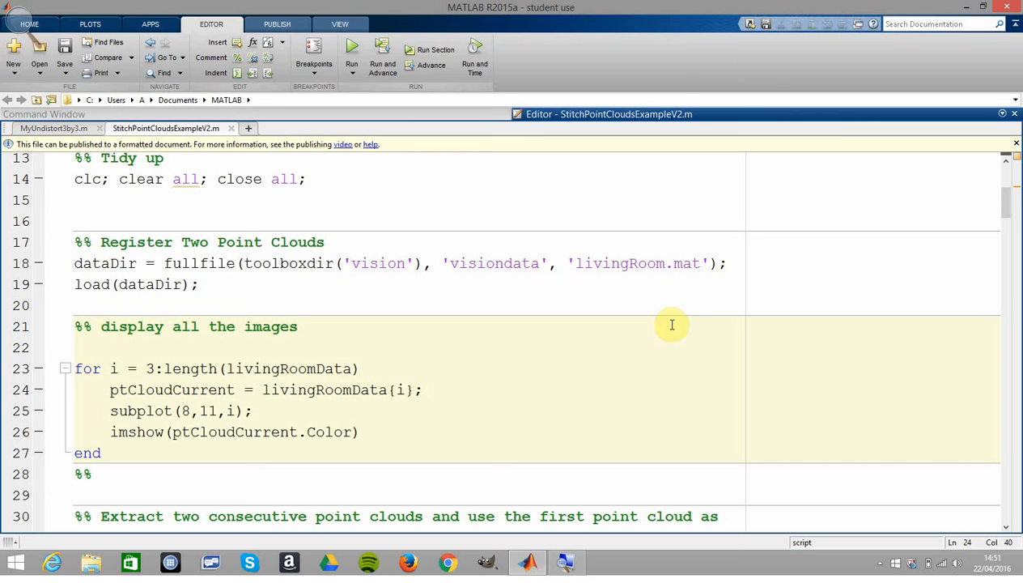
Run the display-all-images section and view the thumbnail grid of living-room images maximized in Figure 1
click(352, 46)
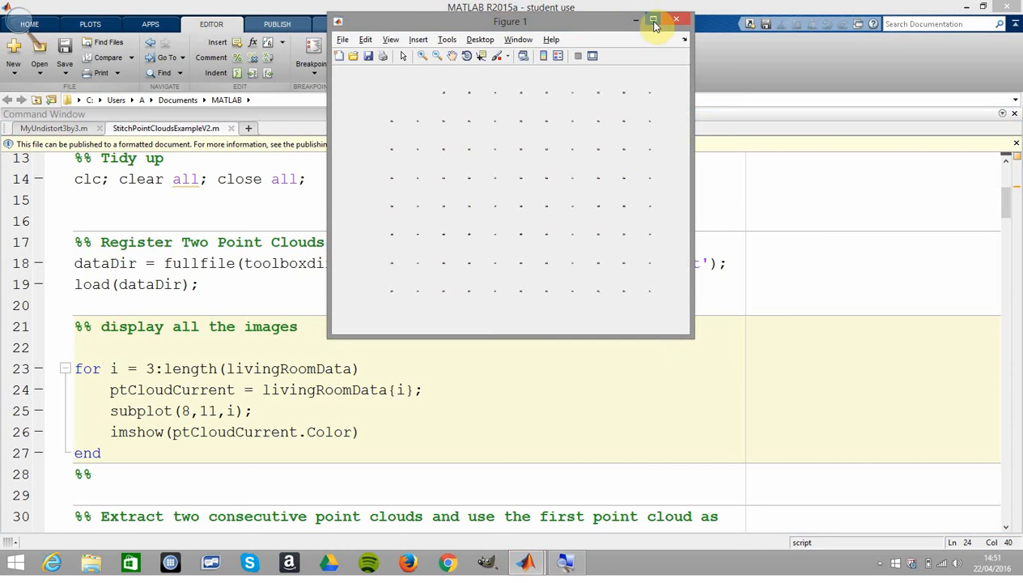
click(654, 20)
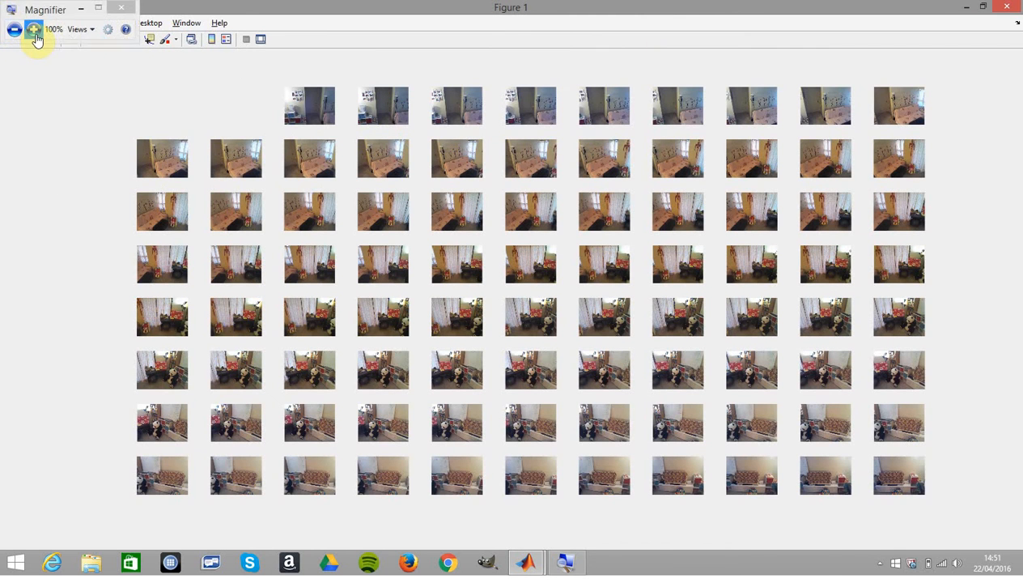
click(35, 30)
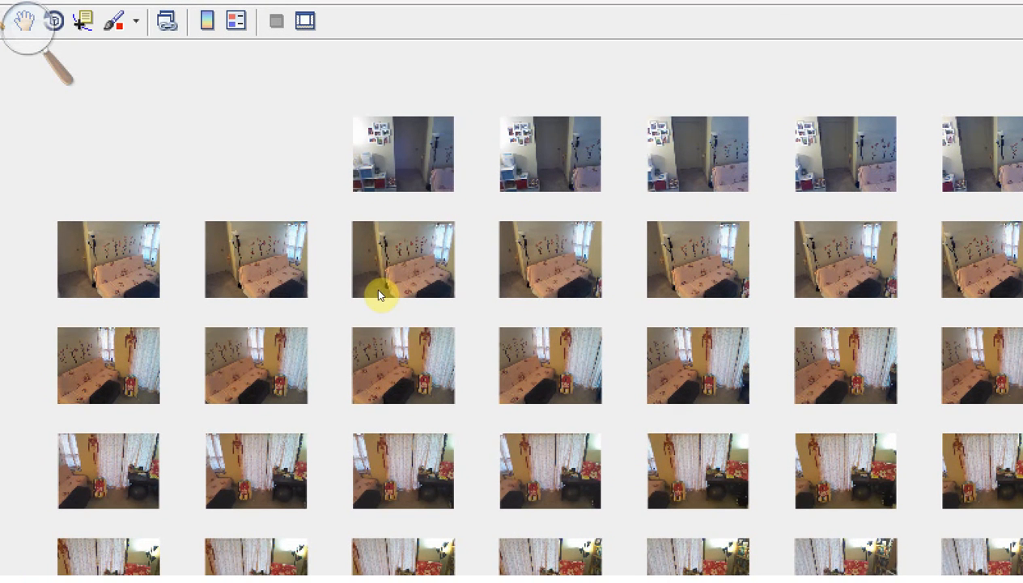
scroll(down, 3)
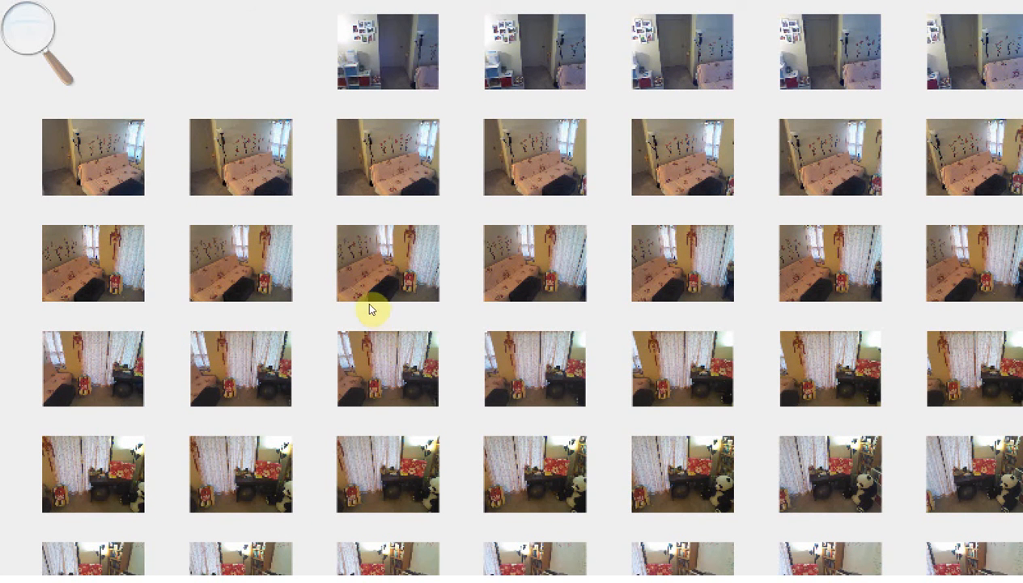
mouse_move(446, 339)
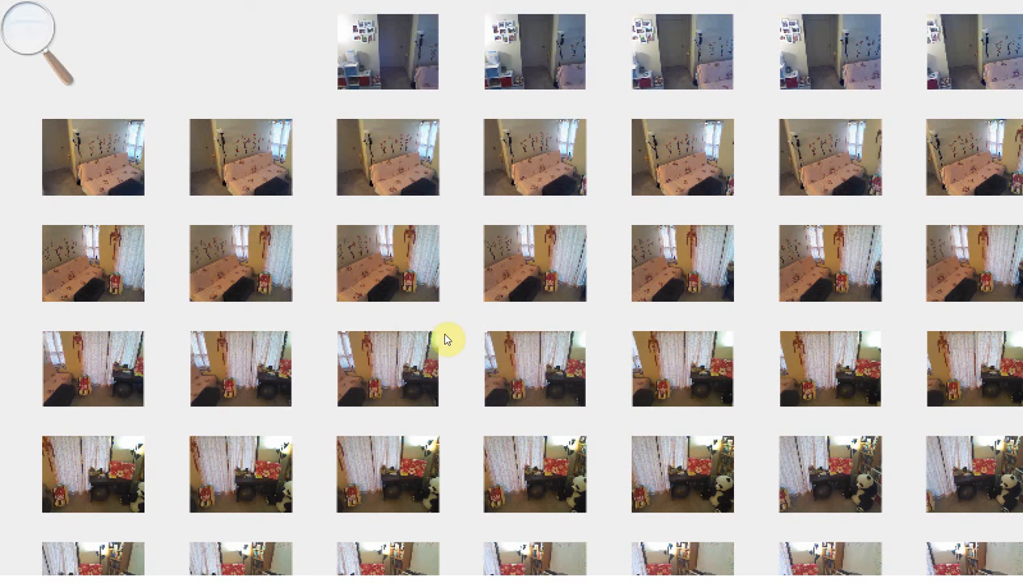
mouse_move(548, 335)
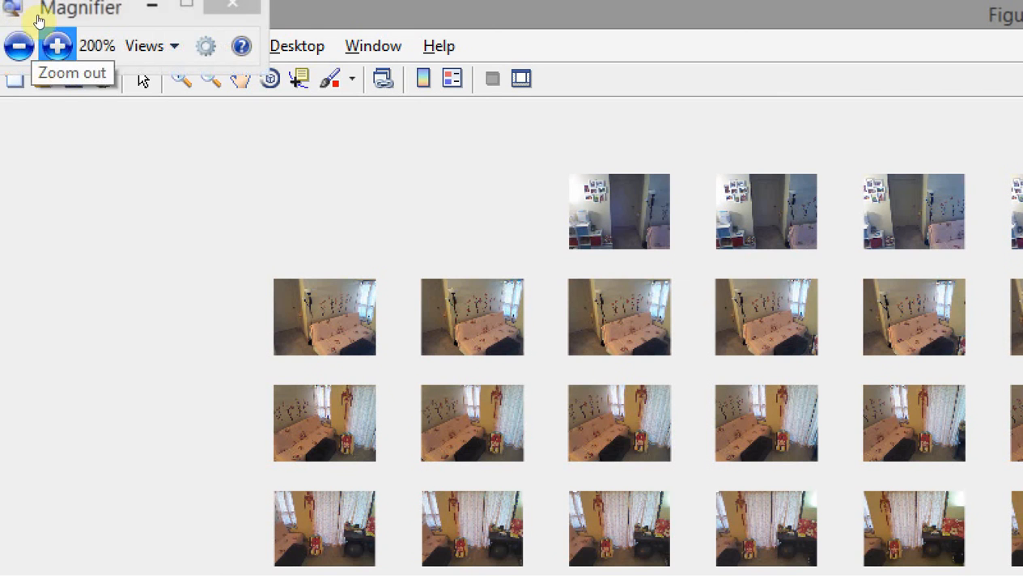
click(19, 46)
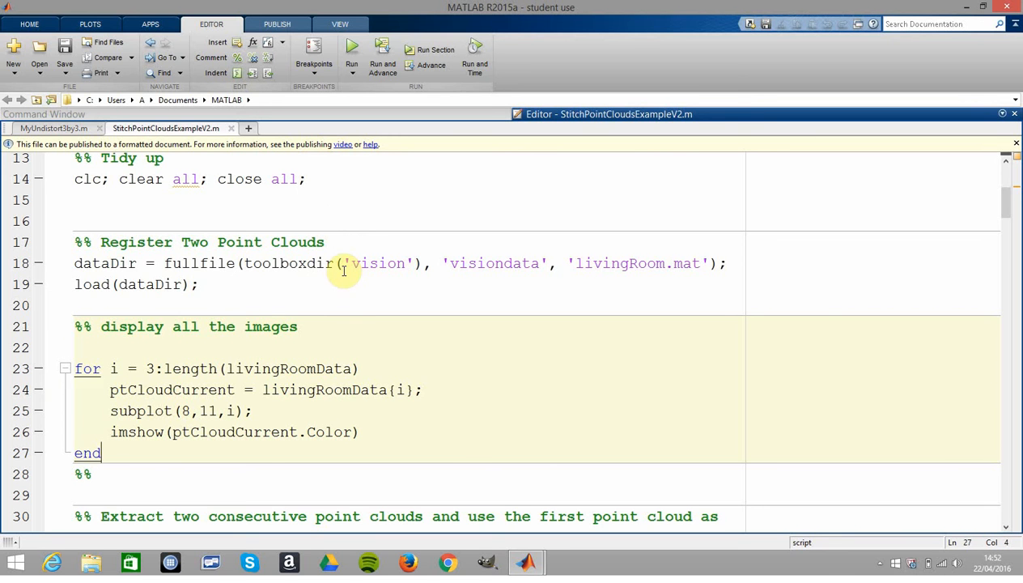
scroll(down, 3)
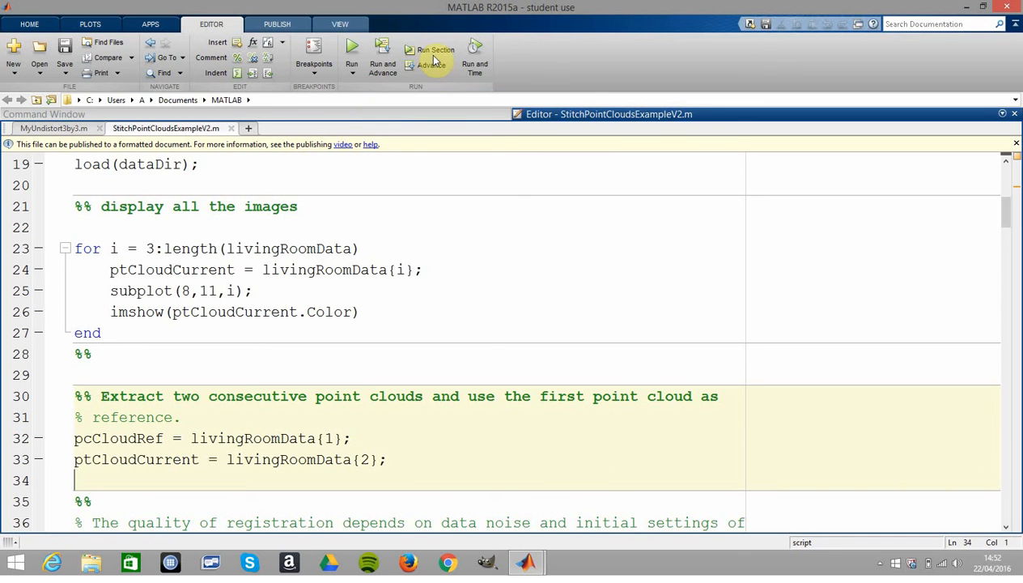
mouse_move(465, 129)
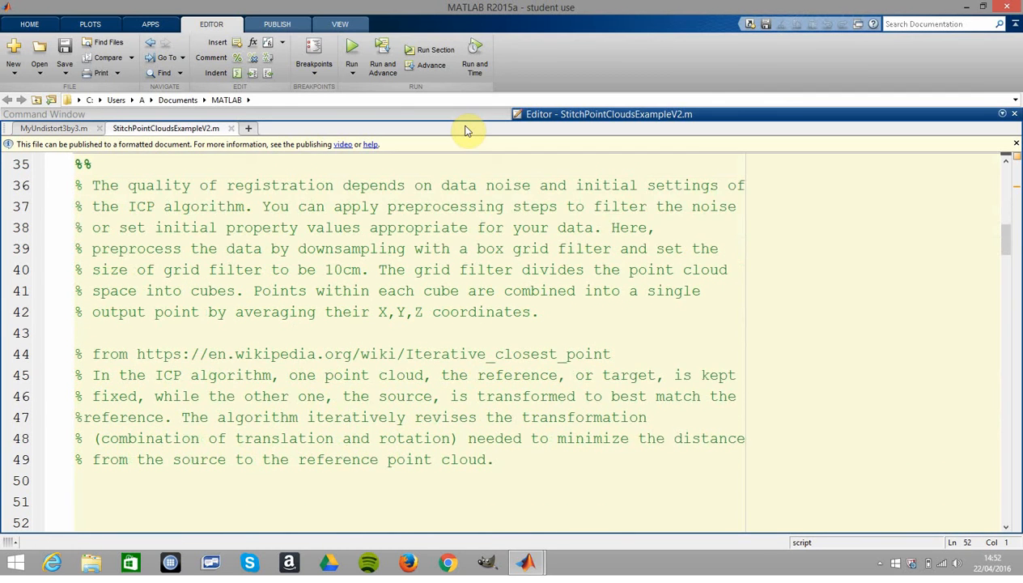
scroll(down, 3)
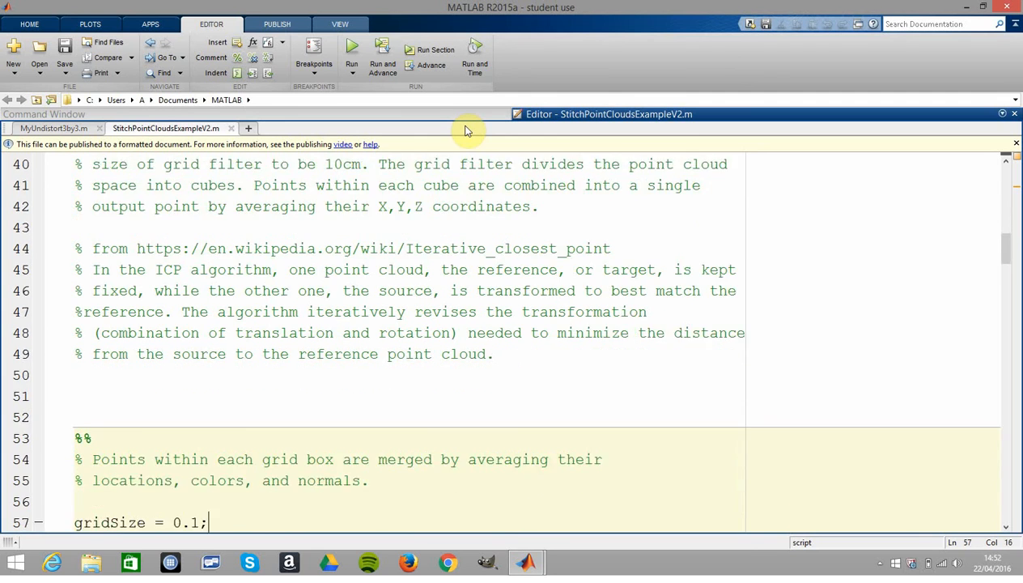
scroll(down, 3)
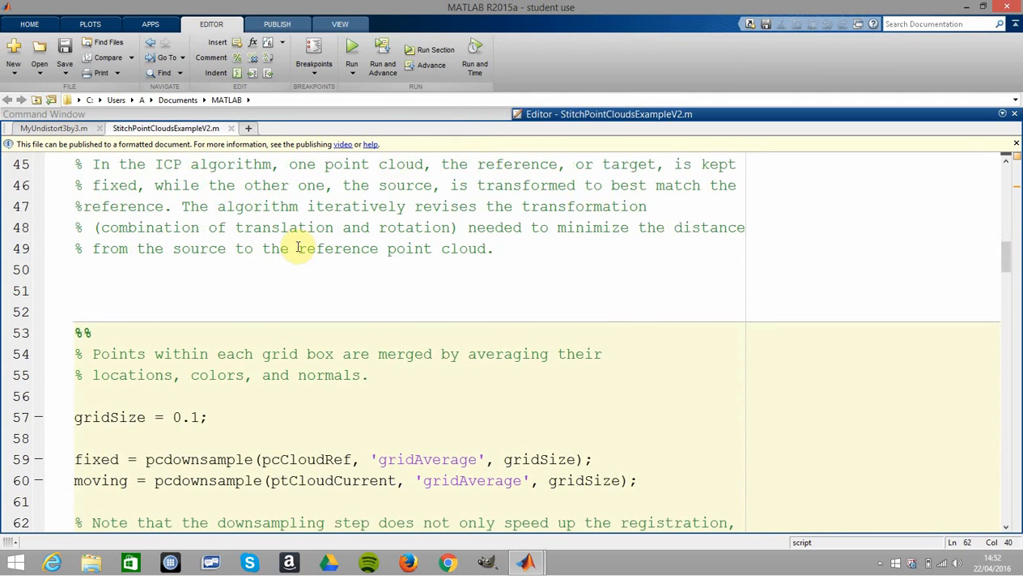
scroll(down, 3)
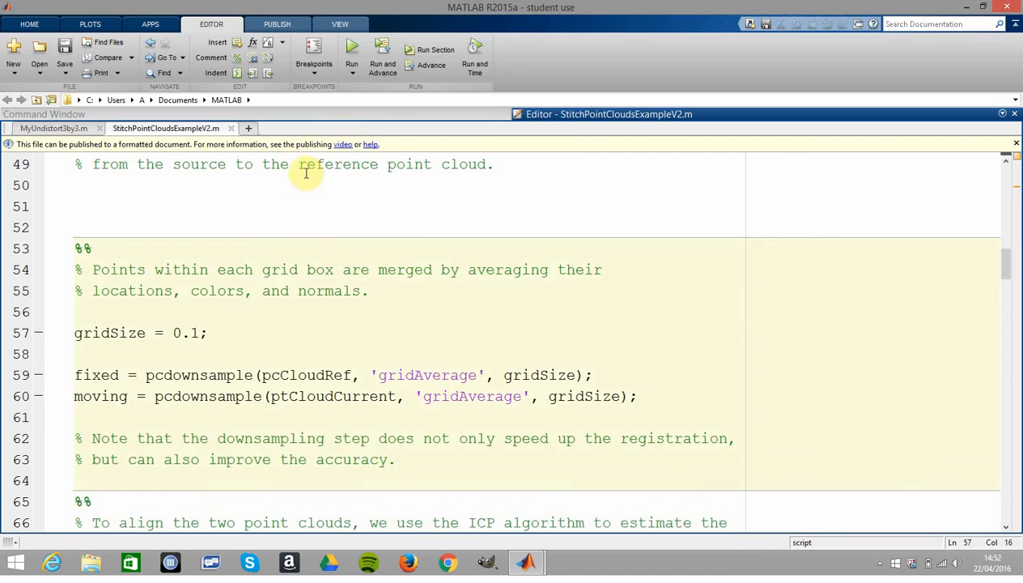
click(436, 50)
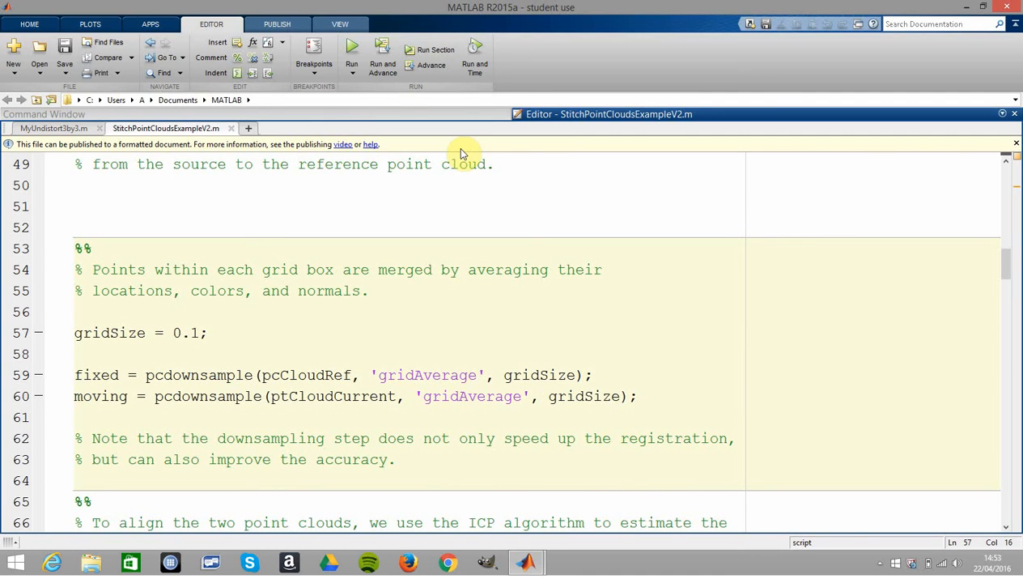
click(211, 437)
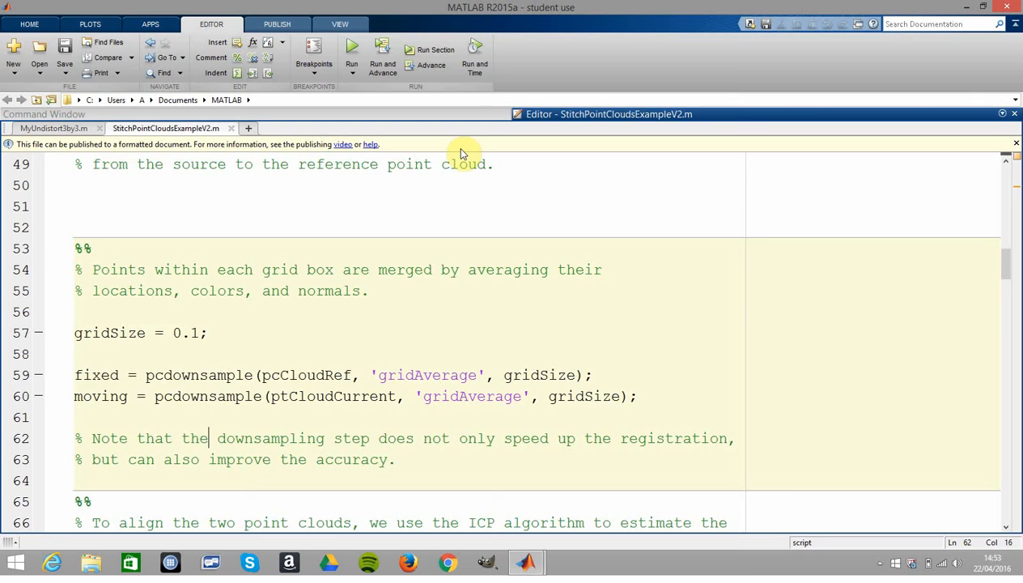
scroll(down, 3)
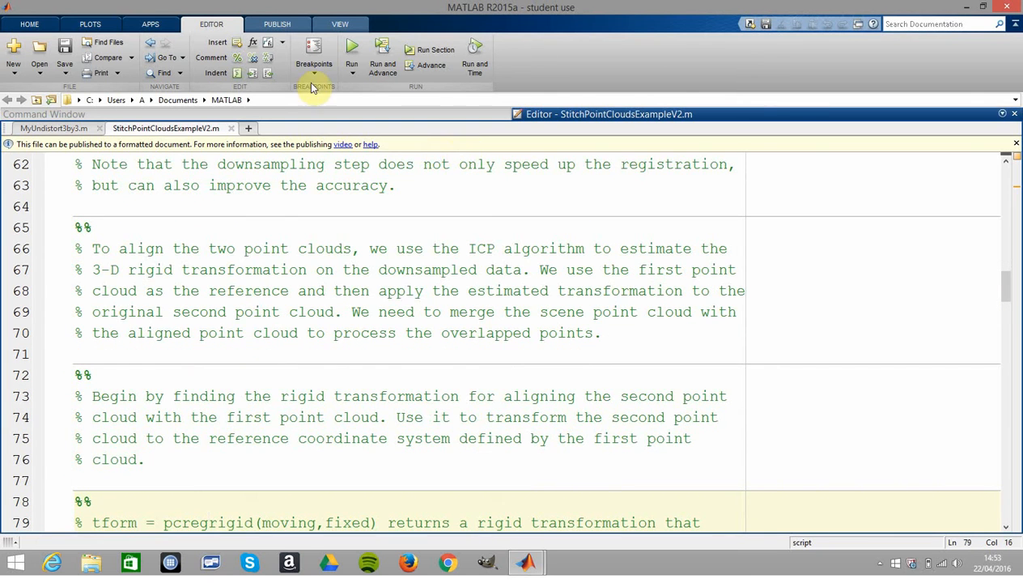
click(321, 268)
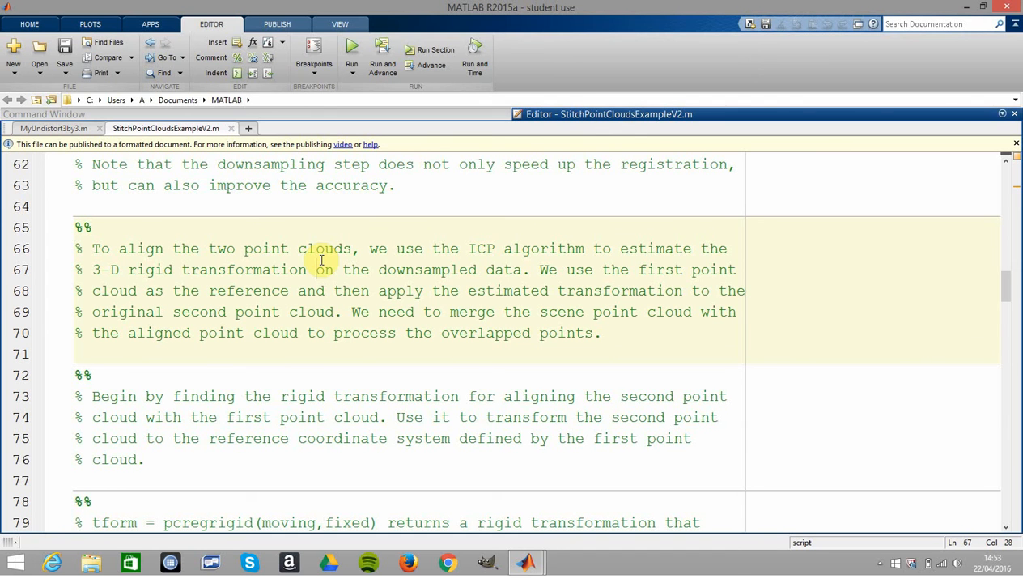
click(320, 291)
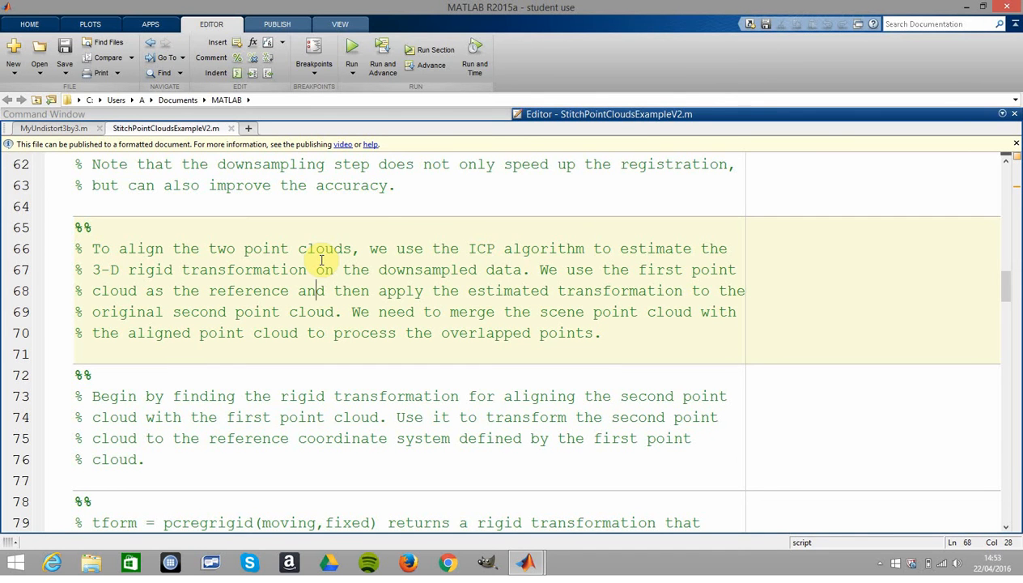
click(322, 416)
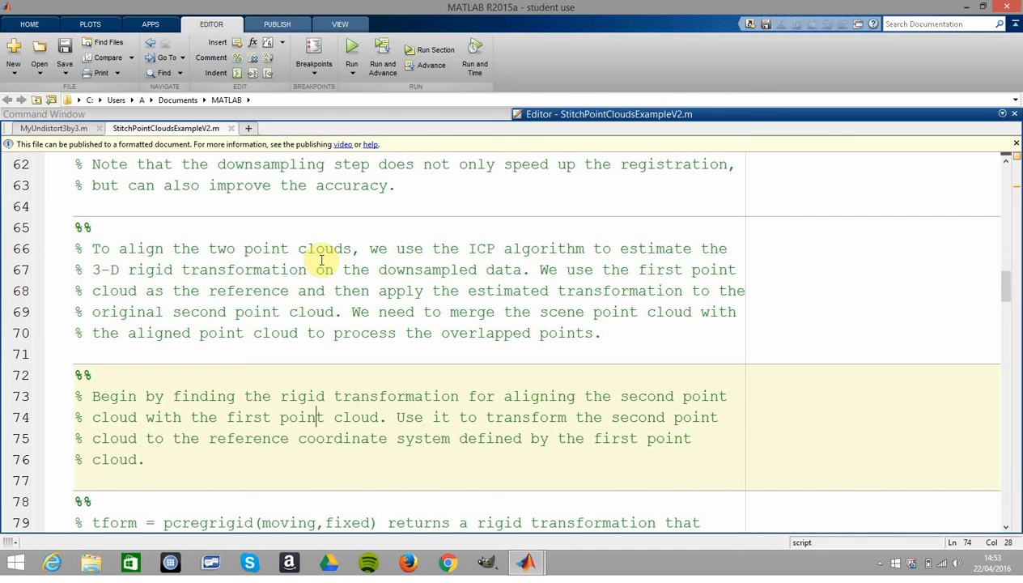
scroll(down, 3)
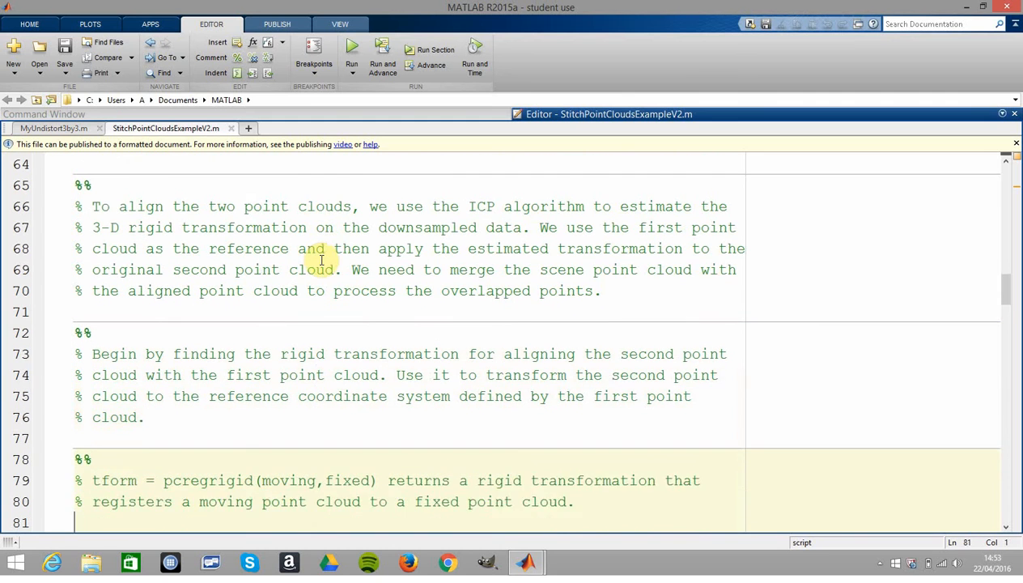
scroll(down, 3)
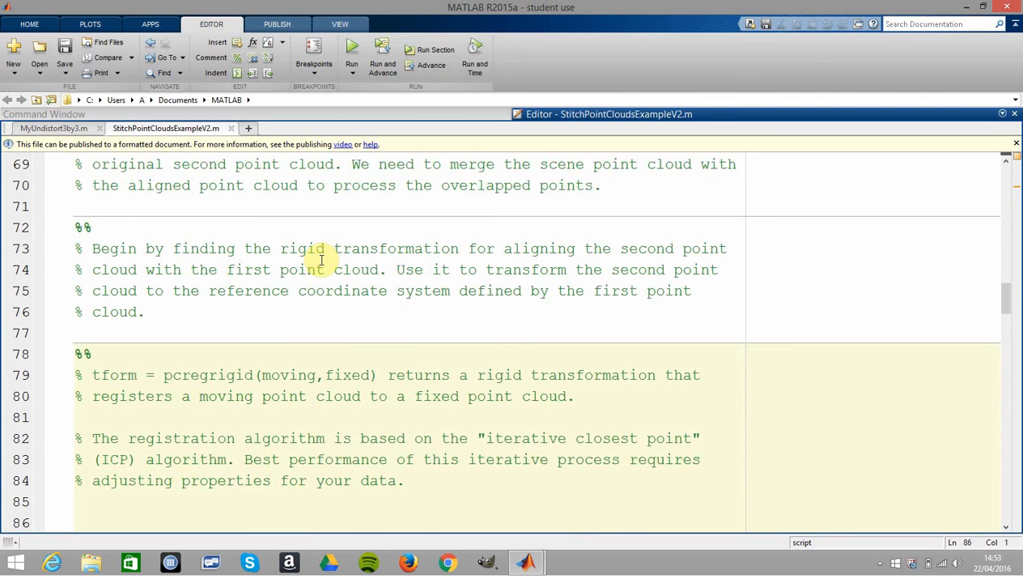
scroll(down, 3)
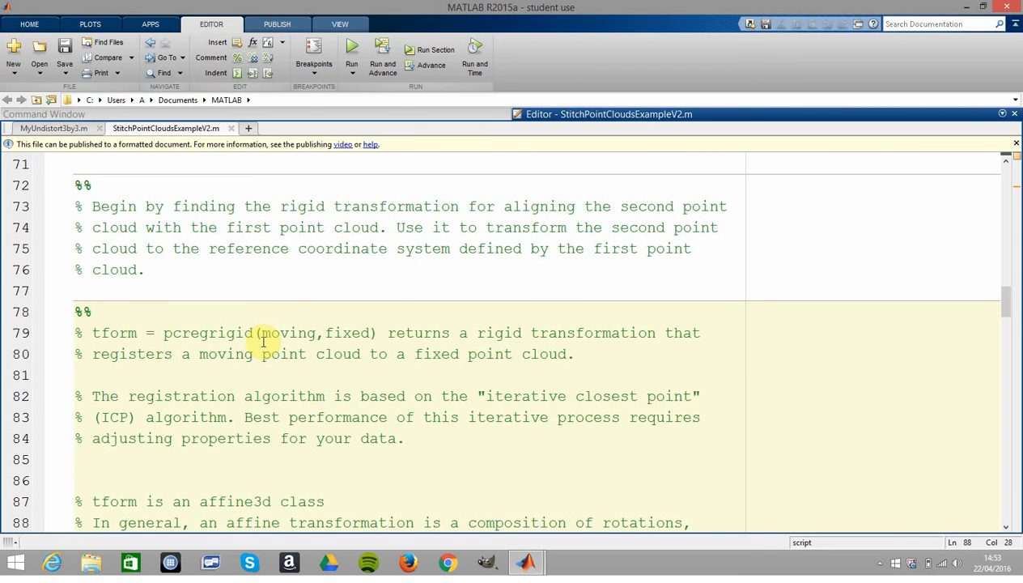
scroll(down, 3)
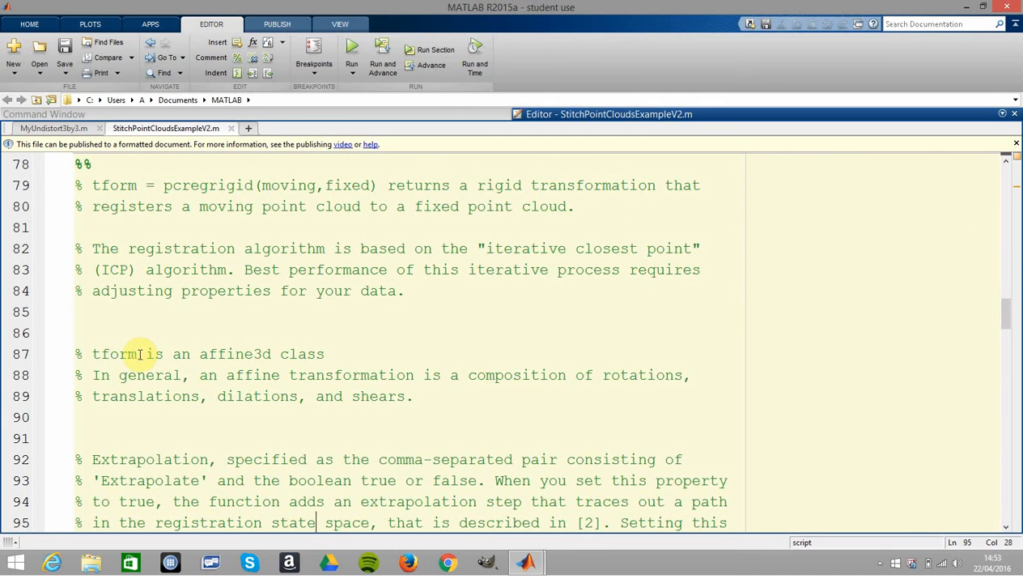
drag(138, 354, 355, 375)
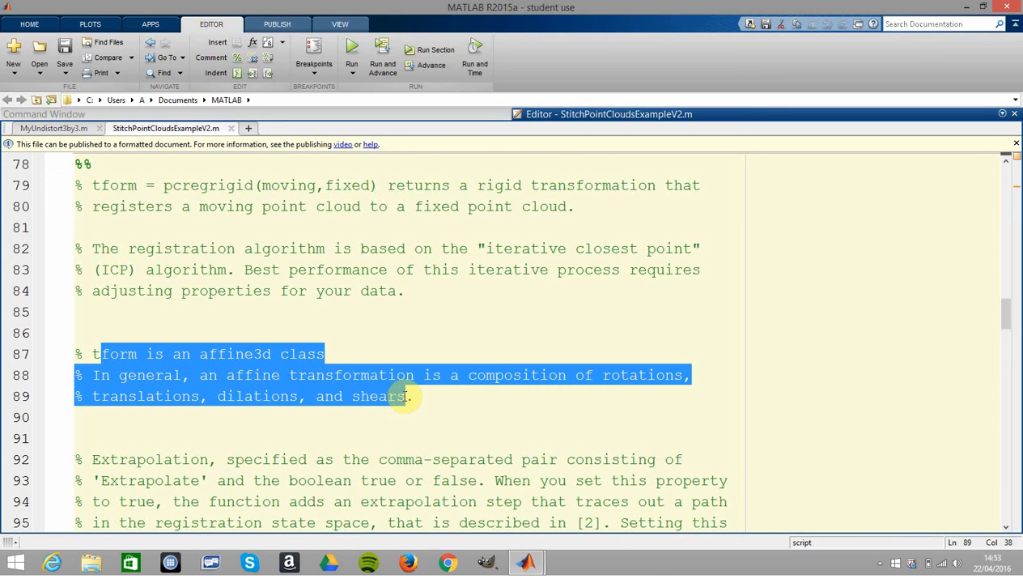
click(408, 396)
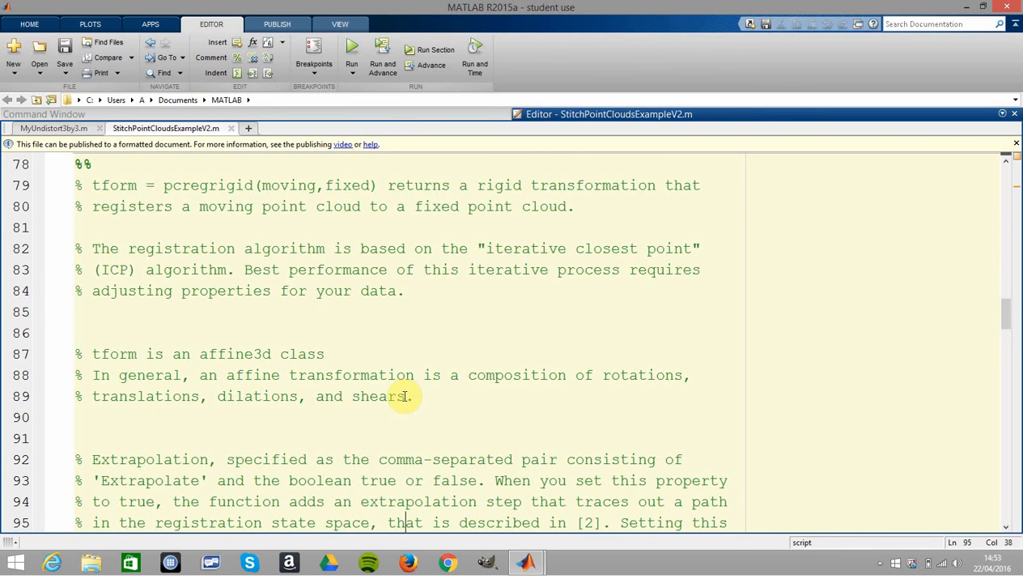
scroll(down, 3)
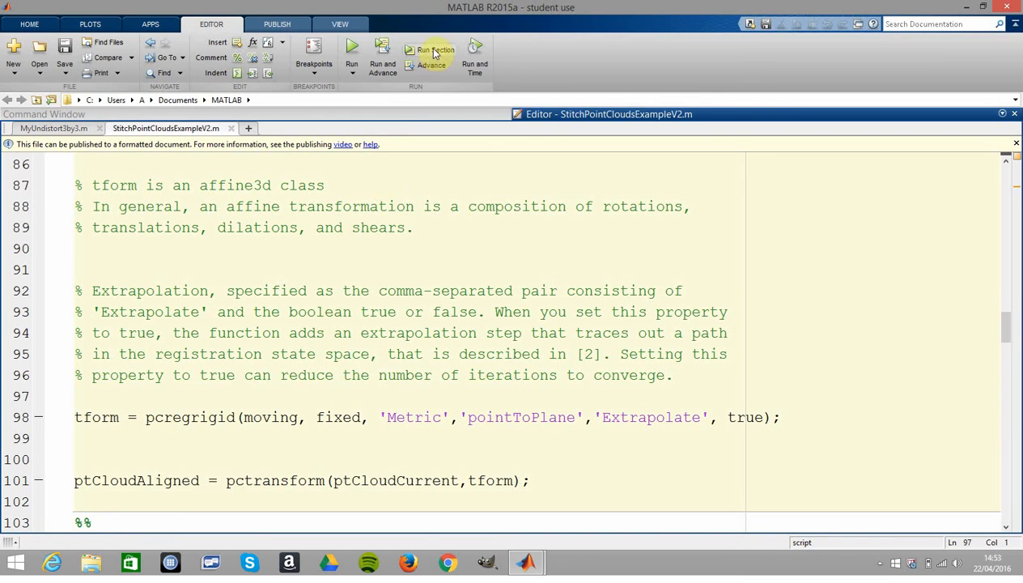
mouse_move(495, 132)
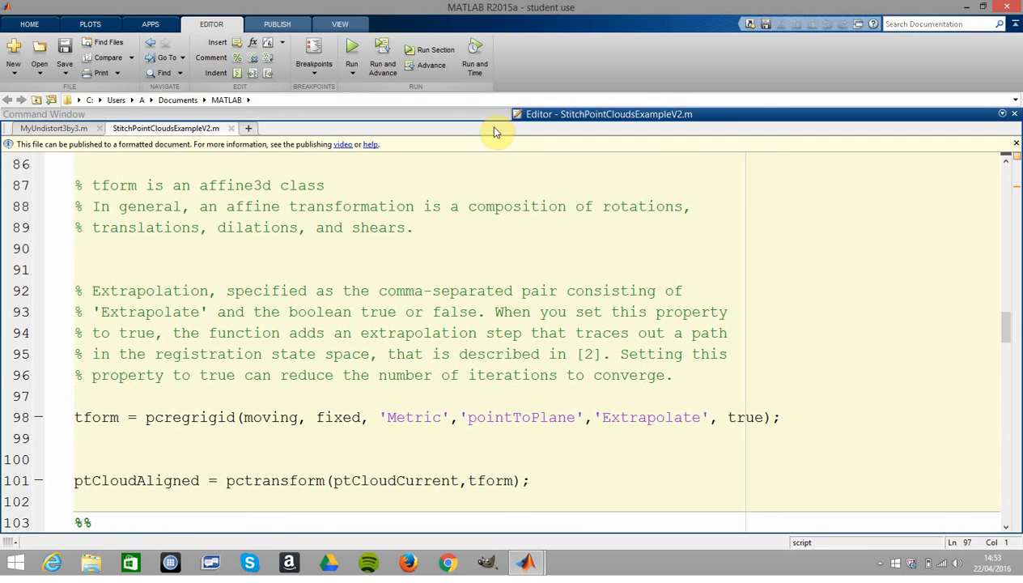
click(74, 438)
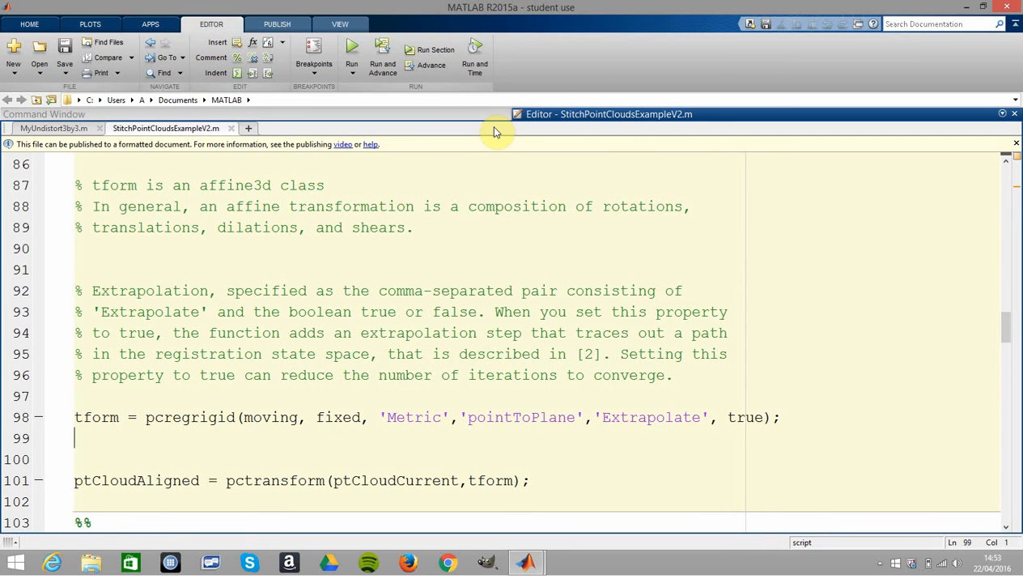
scroll(down, 3)
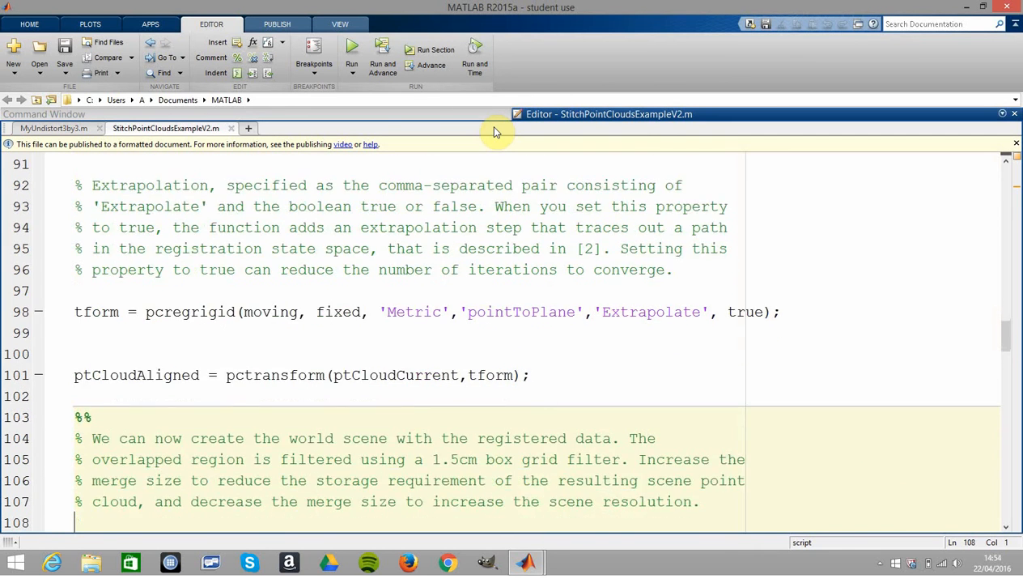
scroll(down, 3)
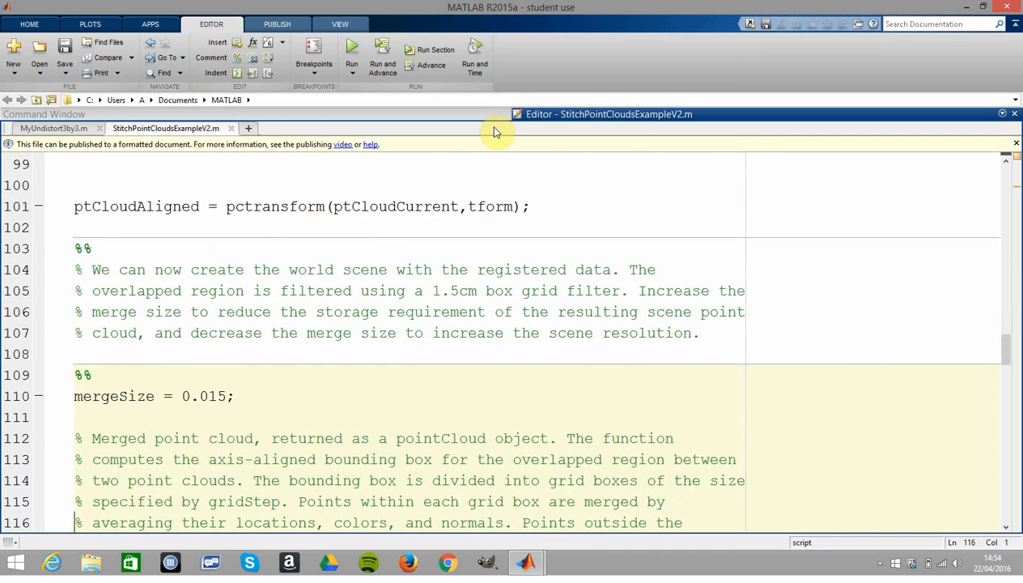
scroll(down, 3)
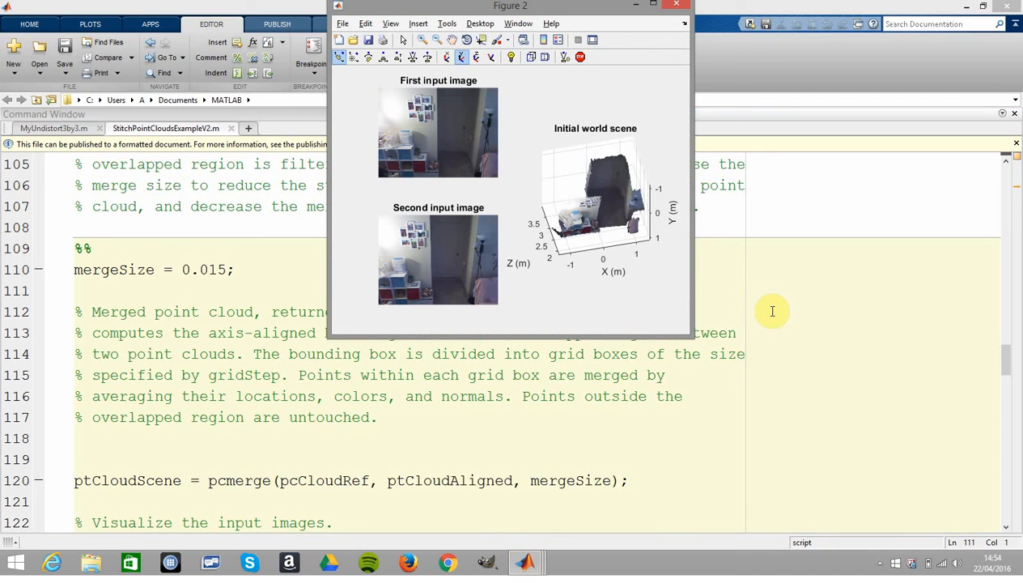
mouse_move(734, 286)
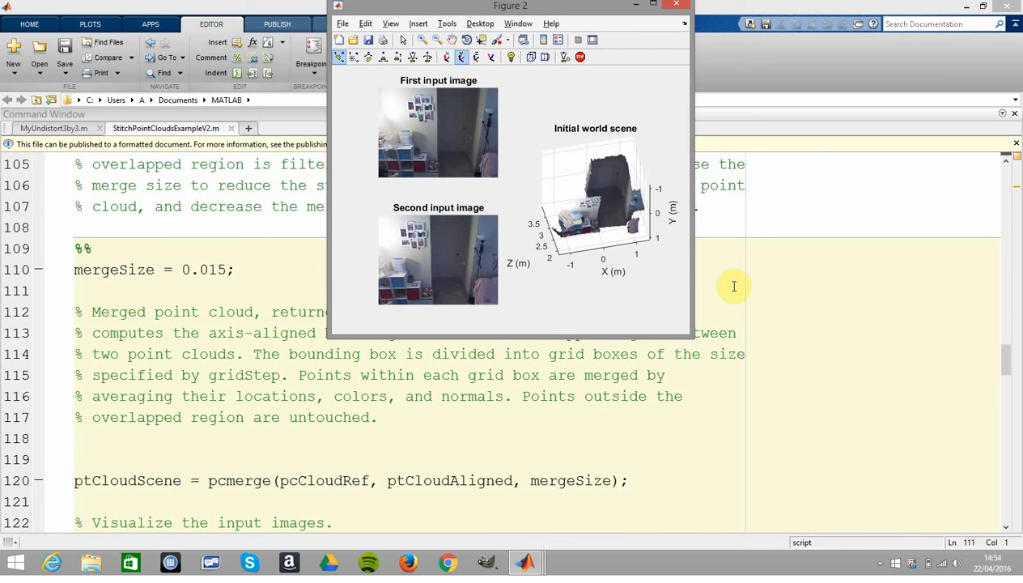
mouse_move(623, 230)
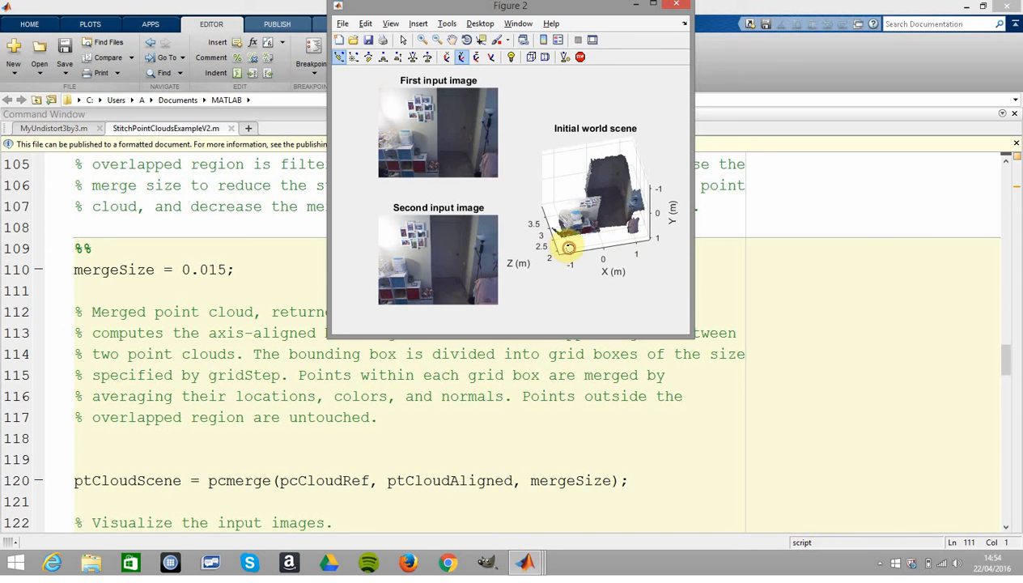
Orbit the Initial world scene point cloud in Figure 2 to view it from several angles
drag(569, 247, 607, 216)
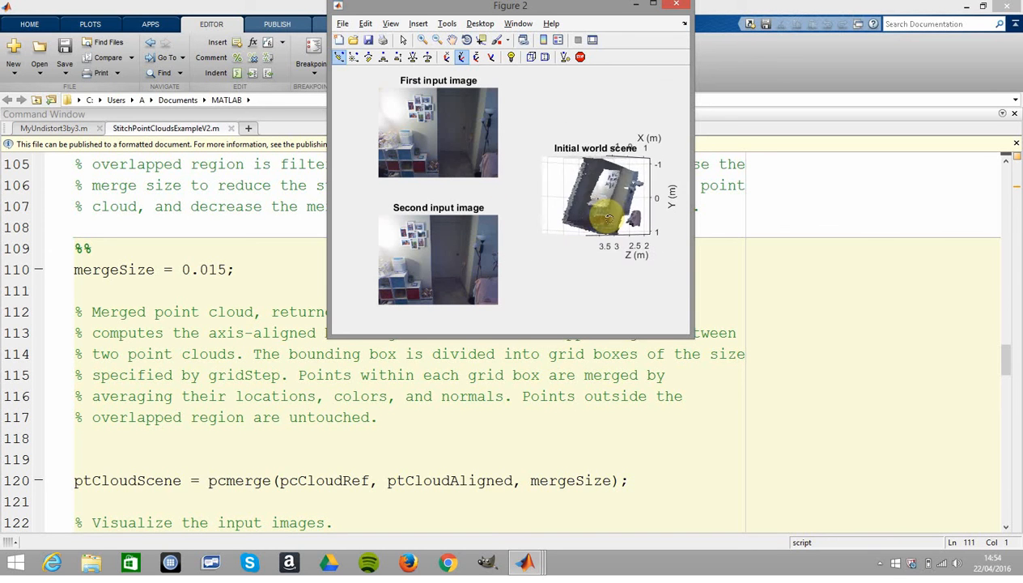
drag(603, 202, 623, 234)
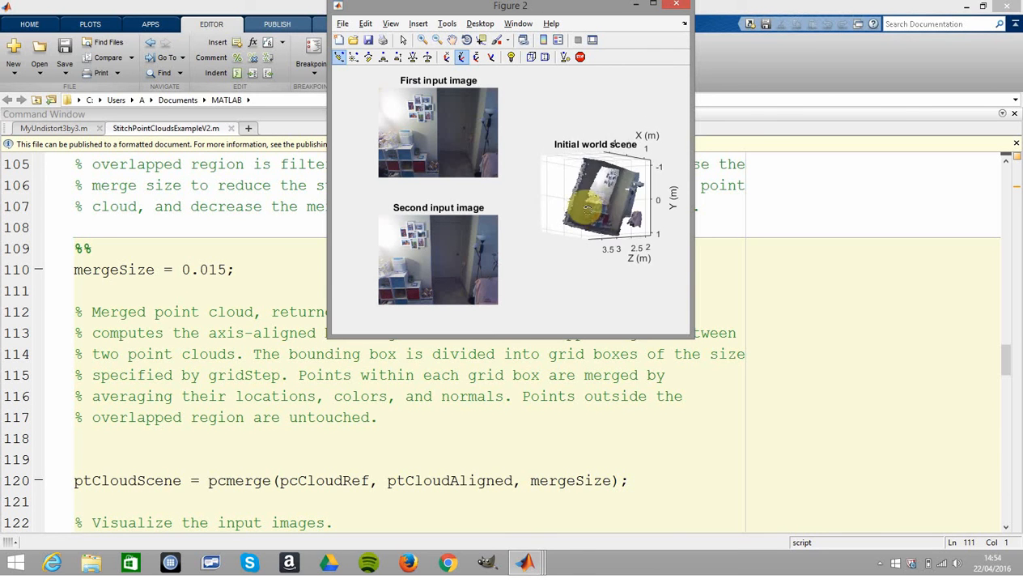
drag(594, 202, 615, 162)
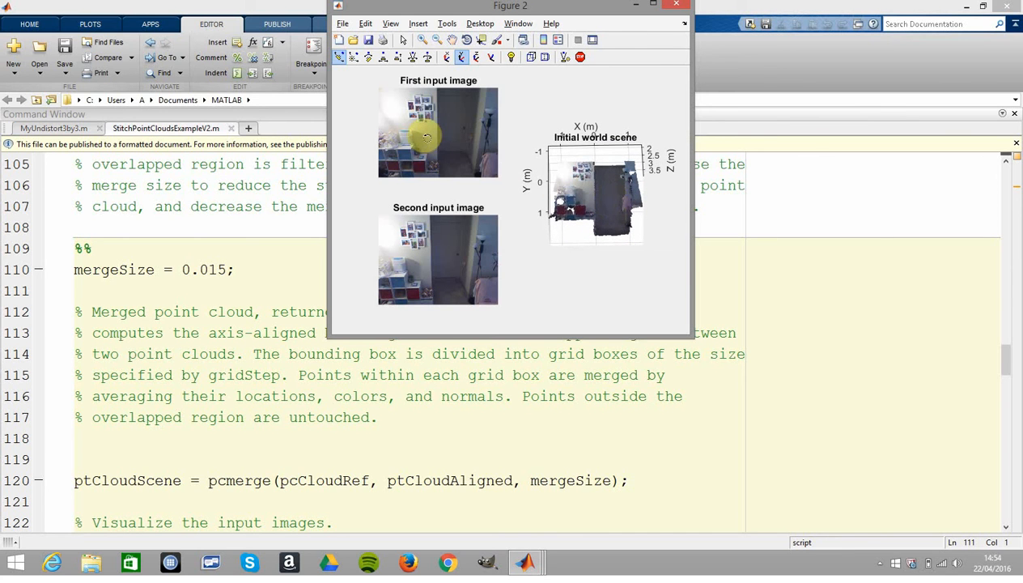
mouse_move(453, 139)
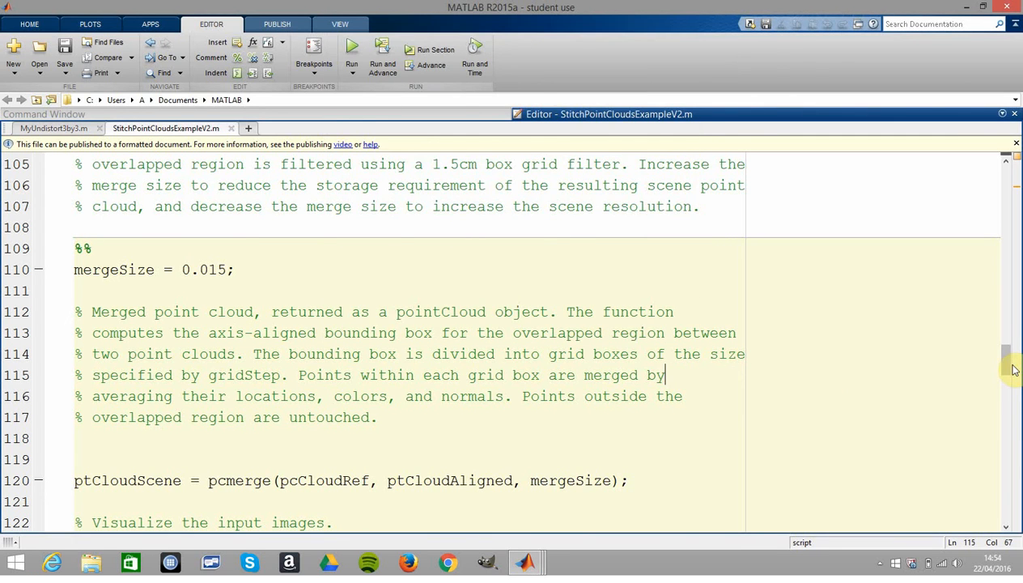
Scroll to the '%% Stitch a Sequence of Point Clouds' cell and place the cursor on line 153
scroll(down, 3)
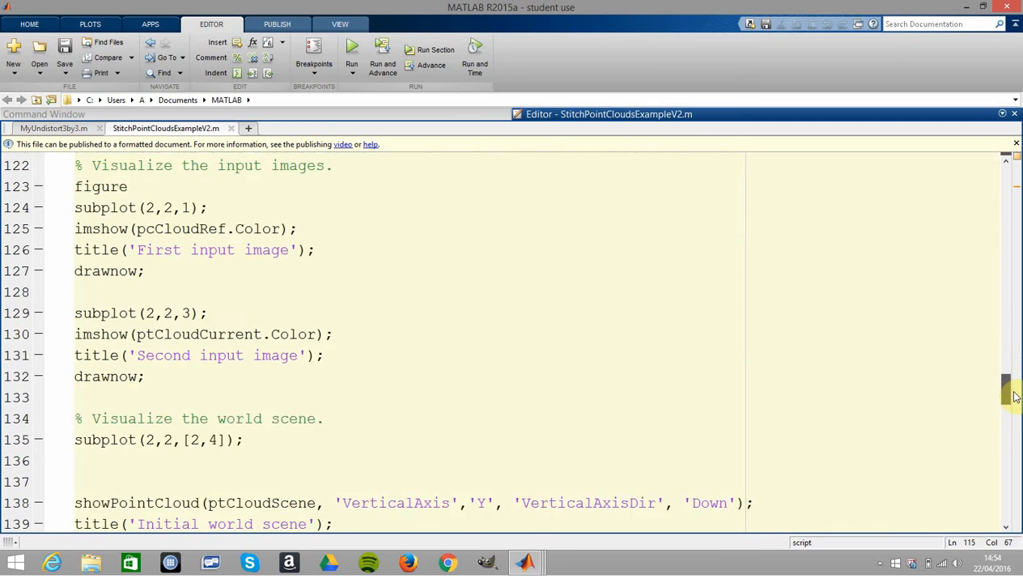
scroll(down, 3)
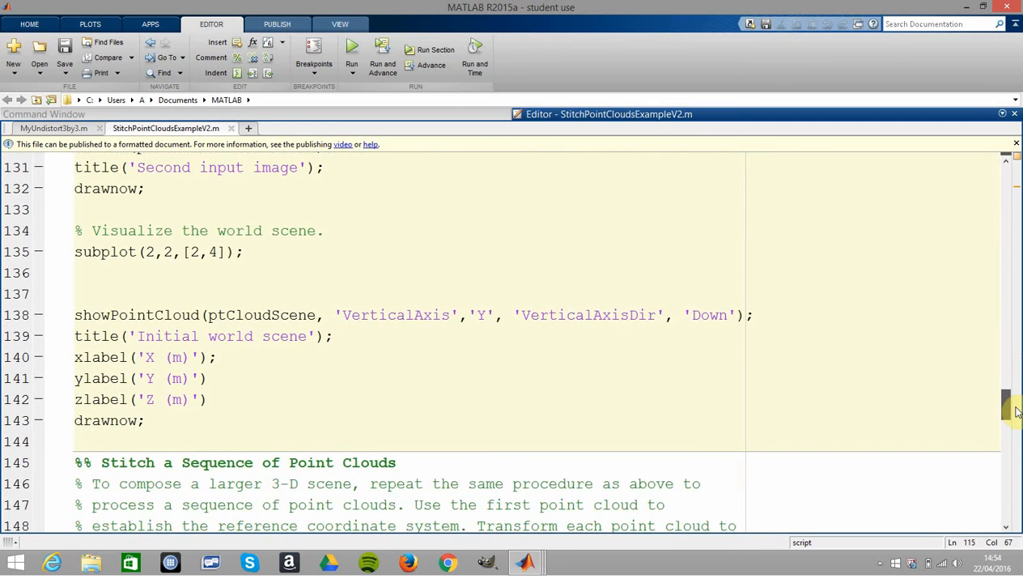
scroll(down, 3)
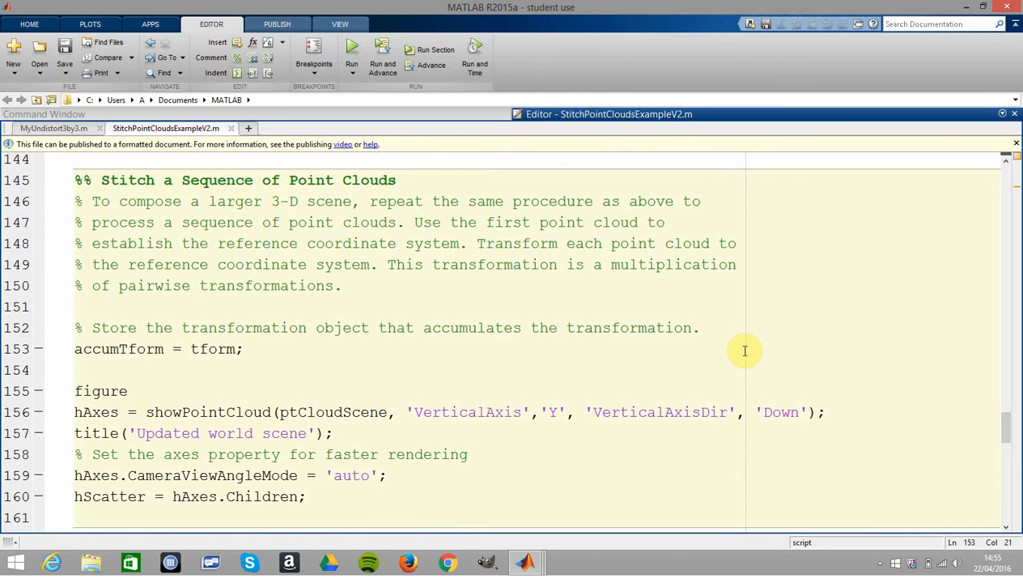
click(253, 348)
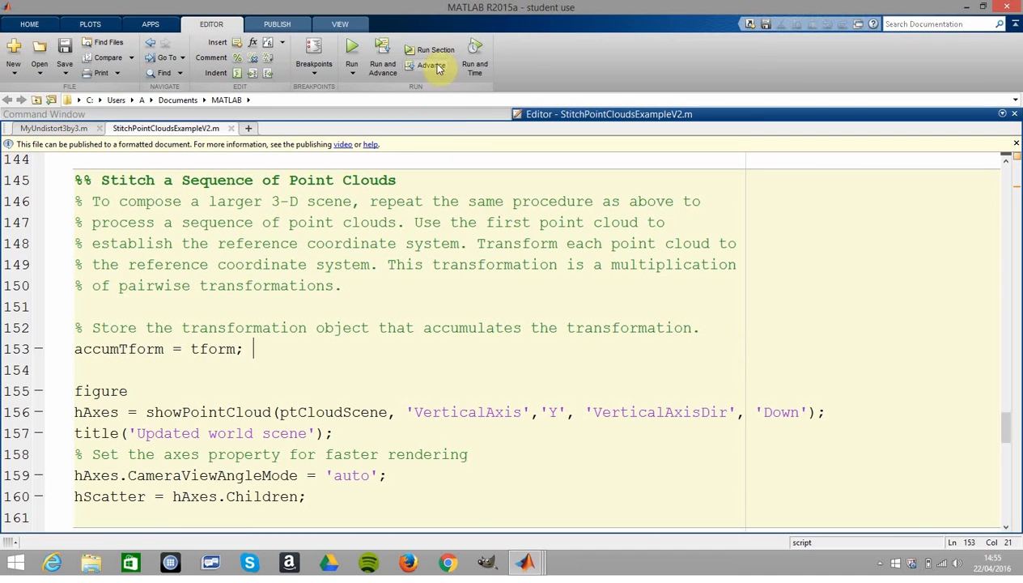
Run the stitching setup cell with Run and Advance so Figure 3 'Updated world scene' appears
click(435, 49)
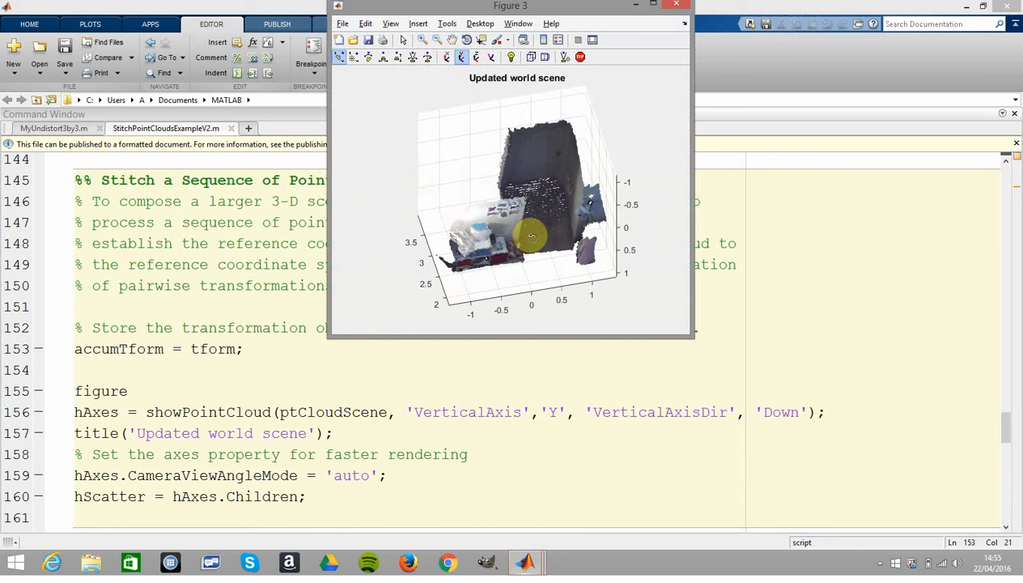
mouse_move(801, 373)
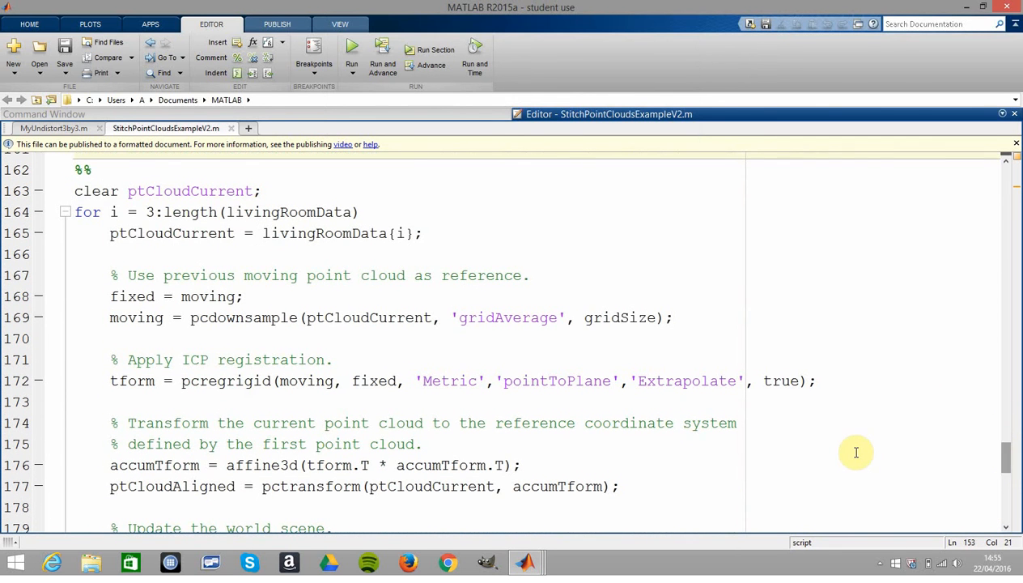
click(421, 443)
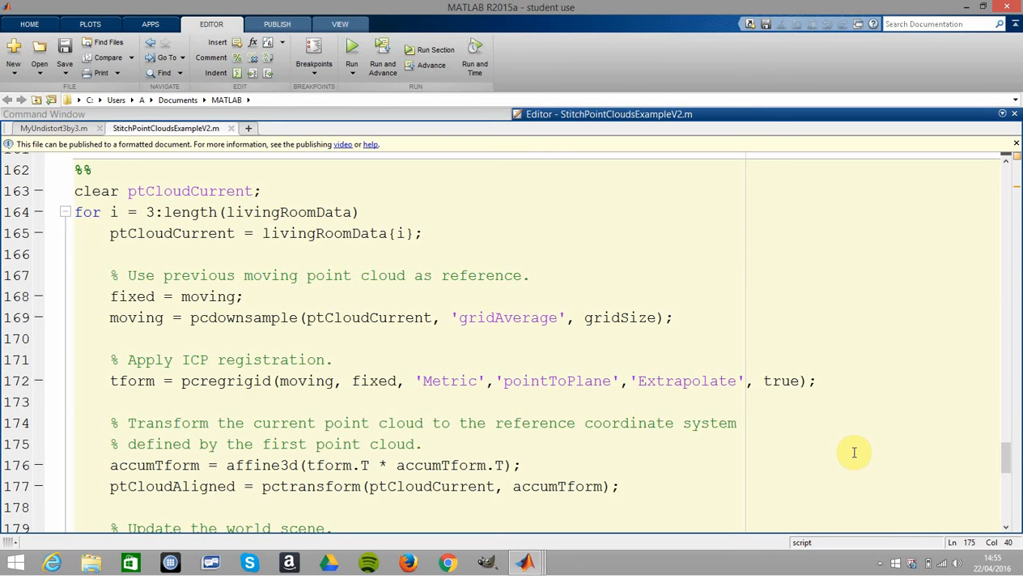
mouse_move(996, 462)
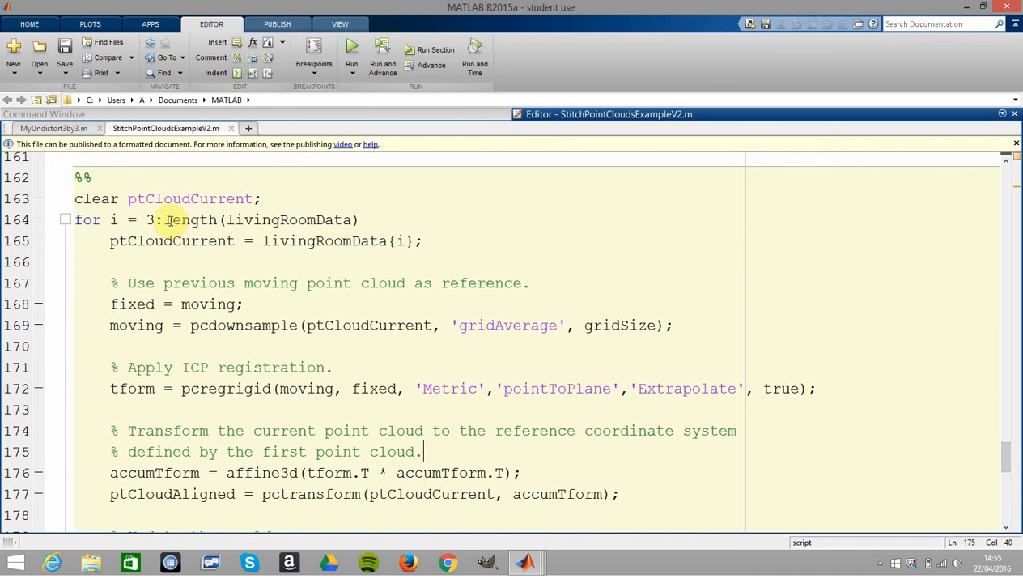
double_click(192, 220)
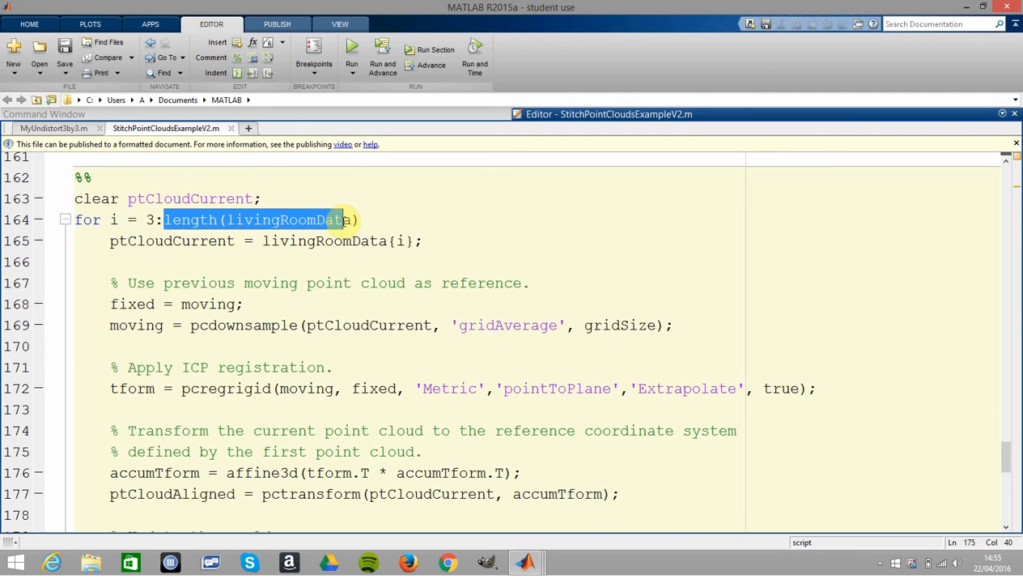
click(358, 219)
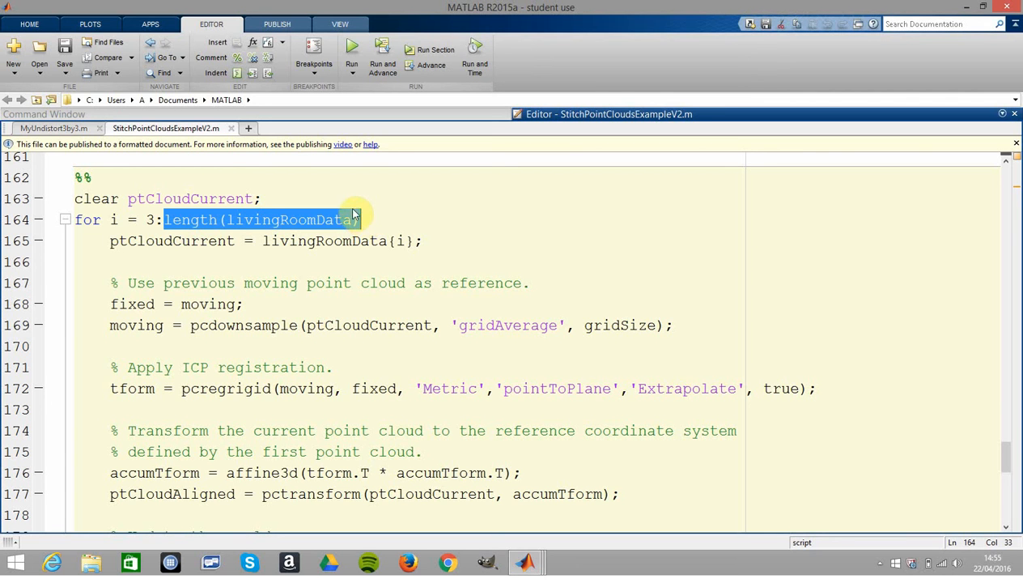
mouse_move(951, 451)
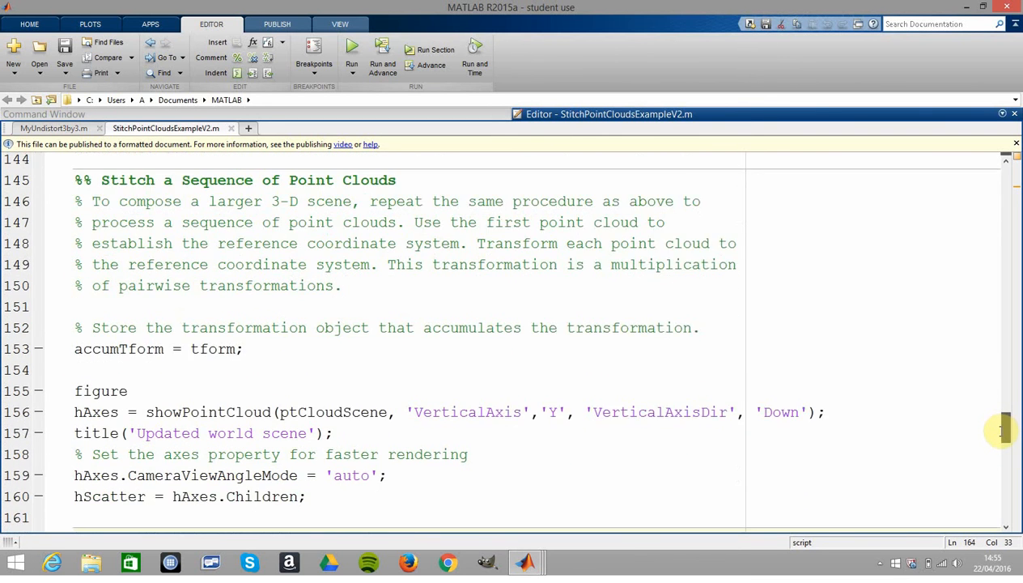
scroll(down, 3)
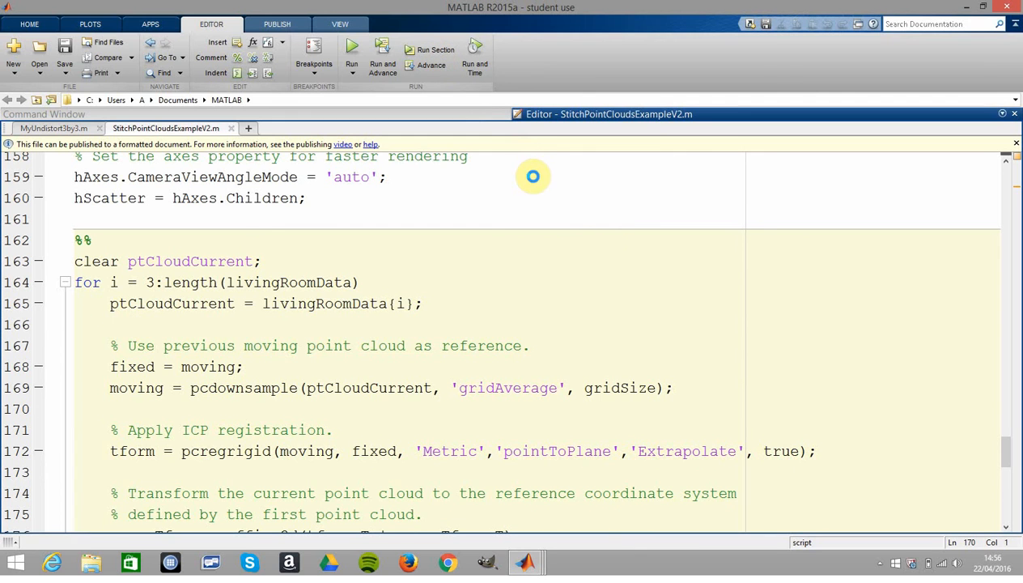
mouse_move(647, 282)
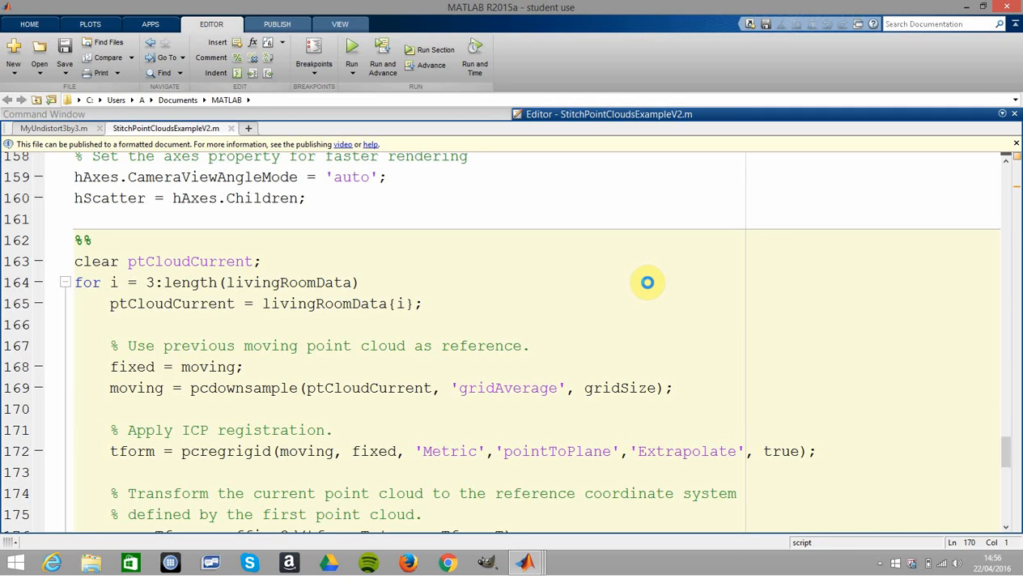
Run the stitching for-loop so Figure 3 grows into the whole living room, then move the figure aside
click(75, 408)
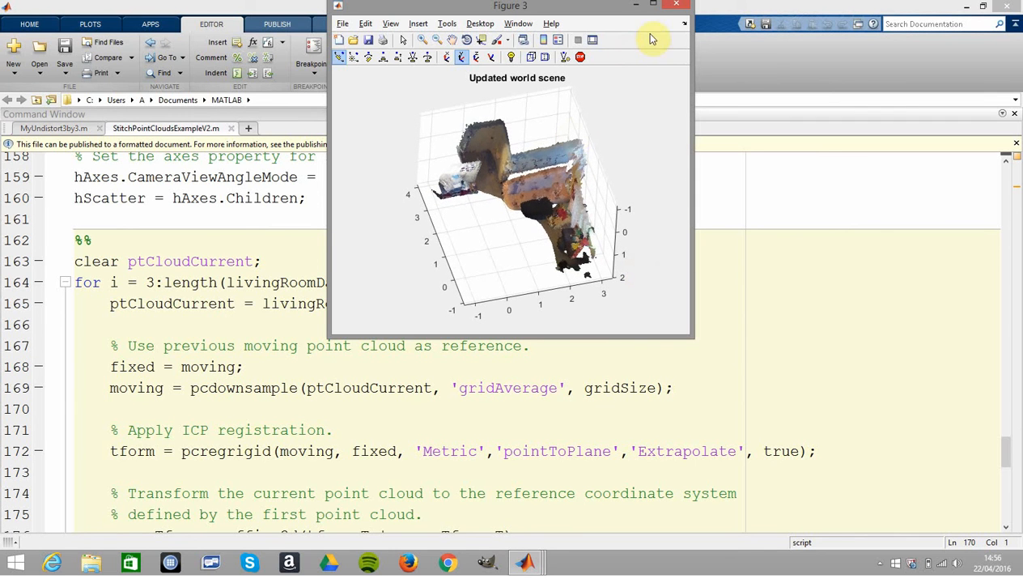
click(653, 7)
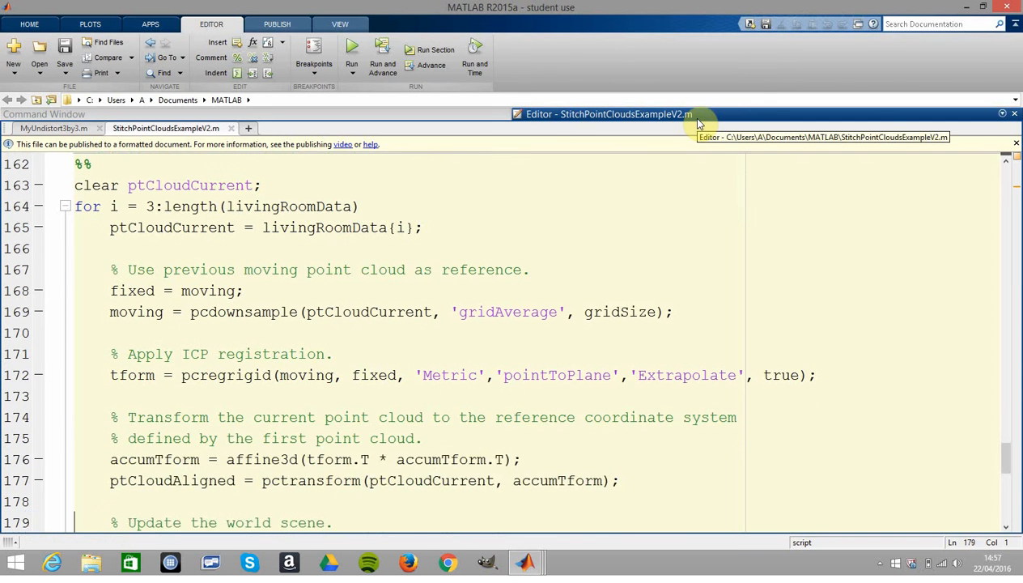
scroll(down, 3)
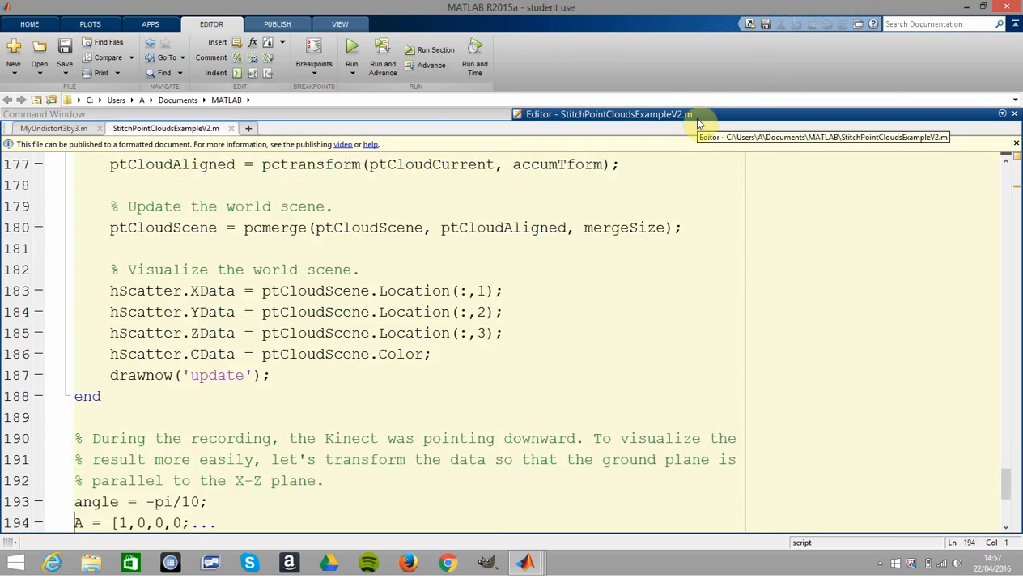
scroll(down, 3)
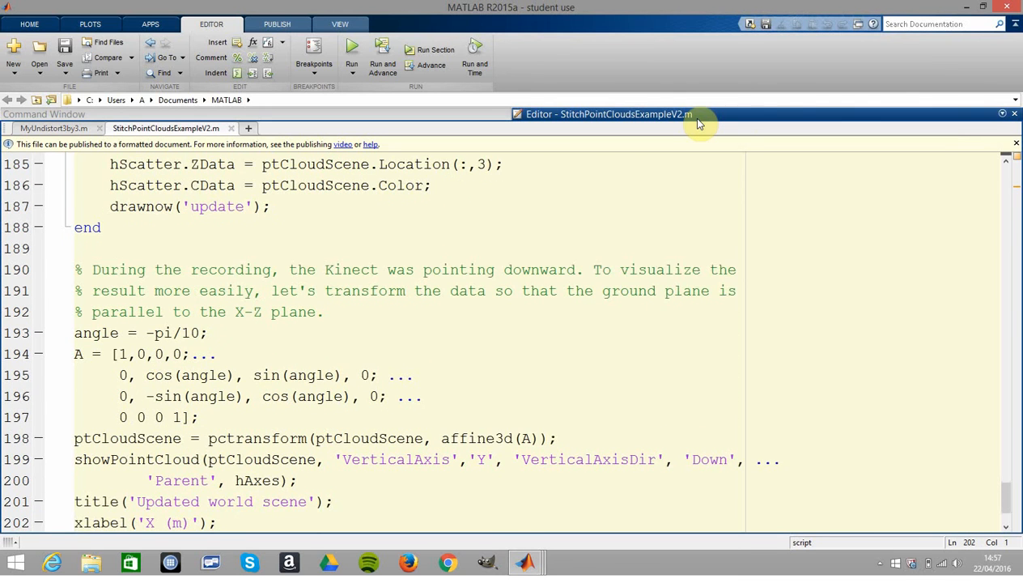
scroll(down, 3)
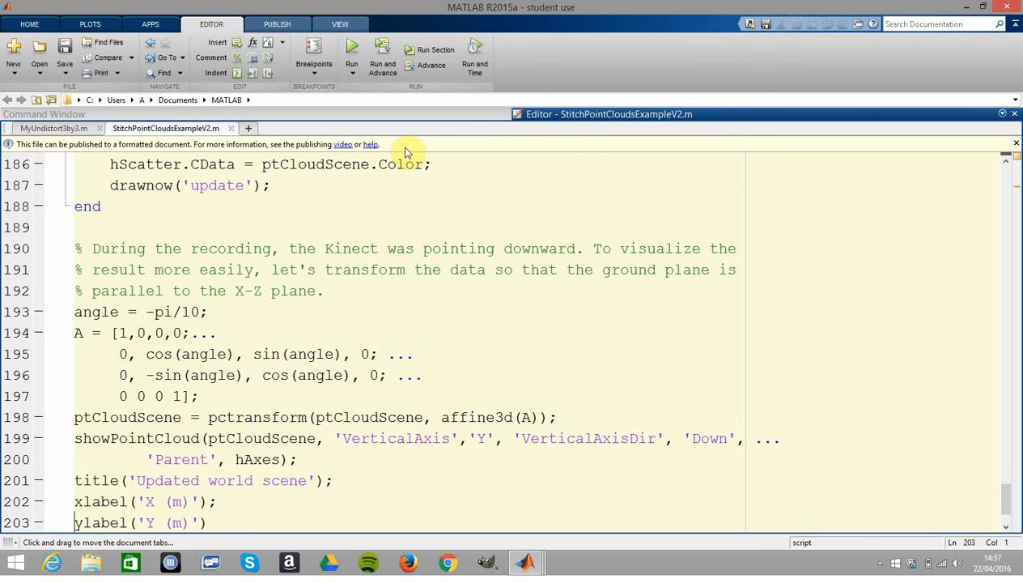
mouse_move(280, 306)
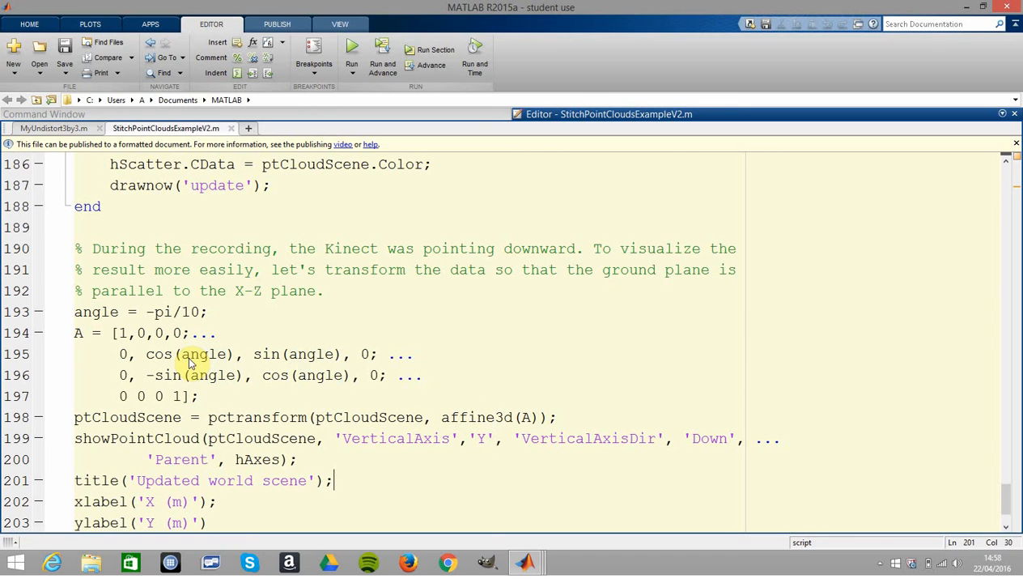
scroll(down, 3)
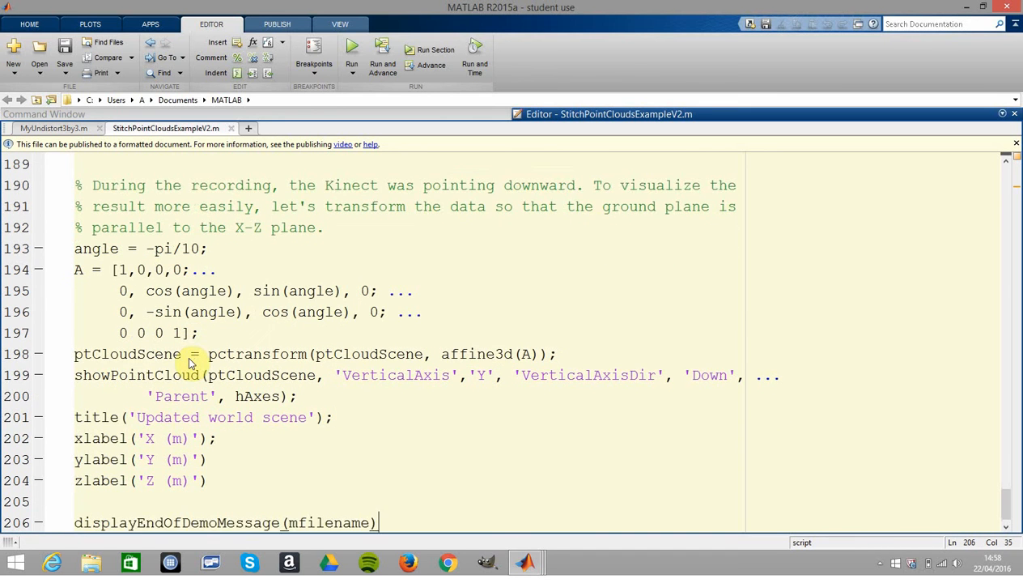